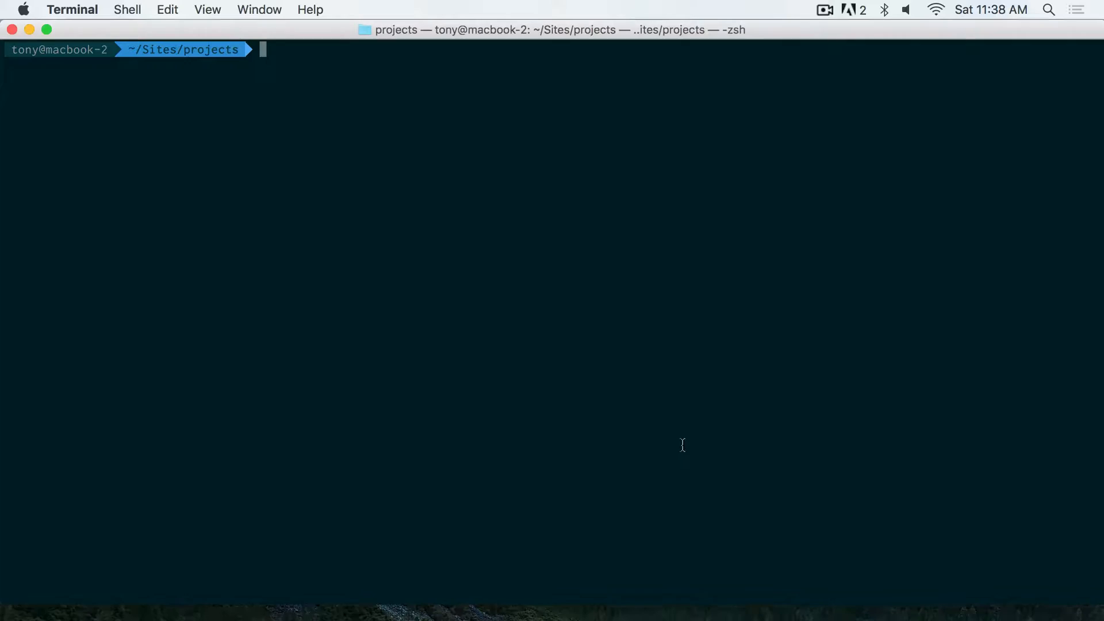
Run 'laravel new shortcode' in Terminal and cd into the shortcode directory.
type("laravel new")
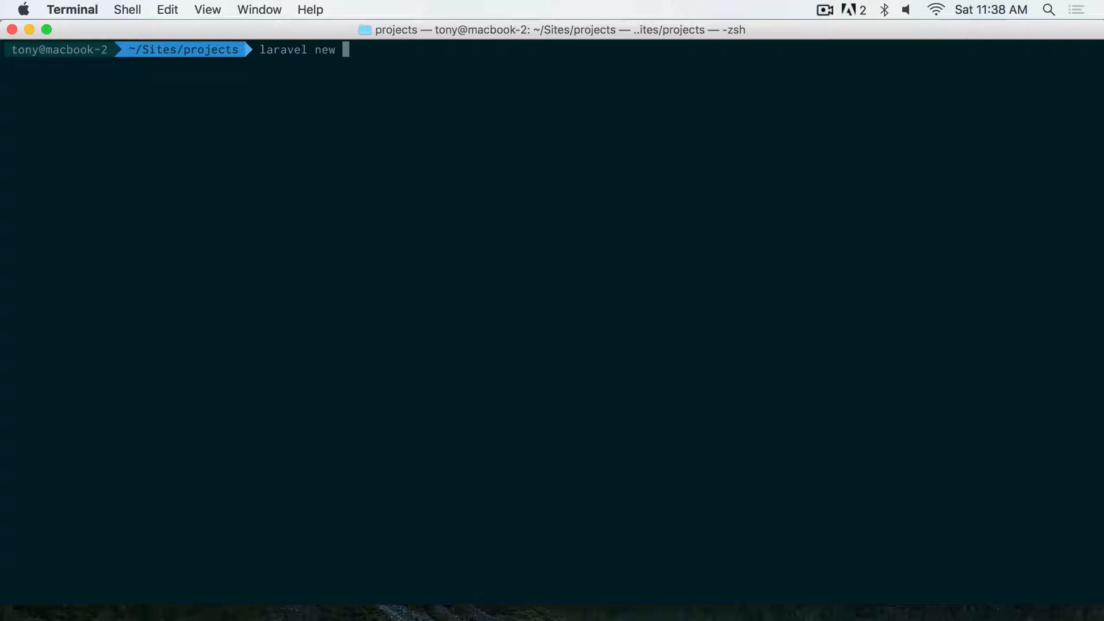
type("shortcode")
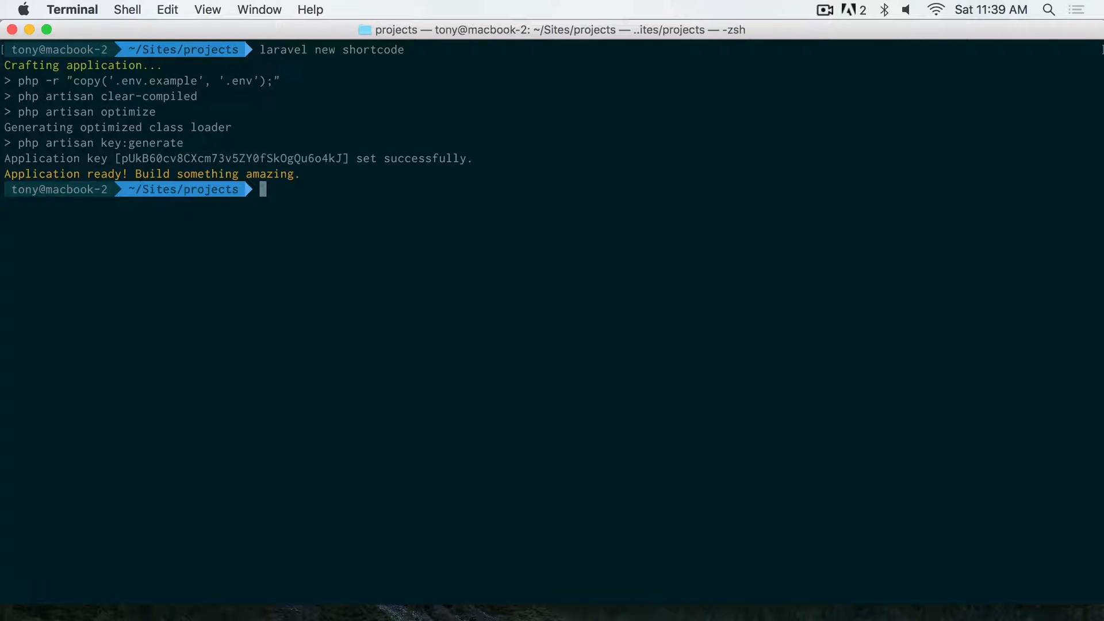
type("cd short")
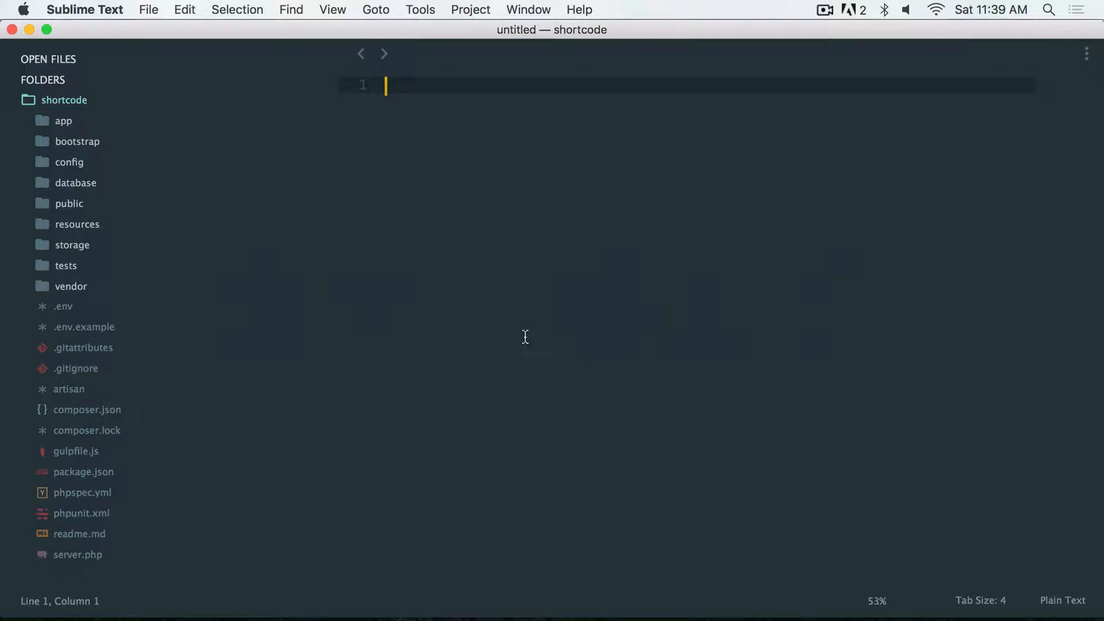
Insert <!--[shortcode_hello]--> above the title div in welcome.blade.php and save.
left_click(77, 224)
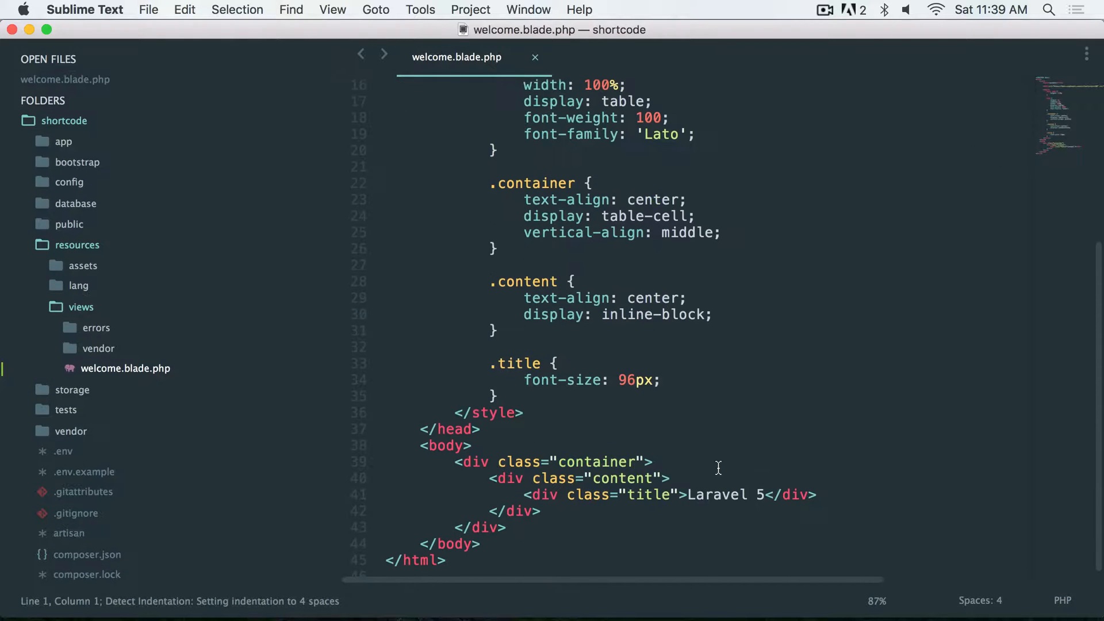
key("enter")
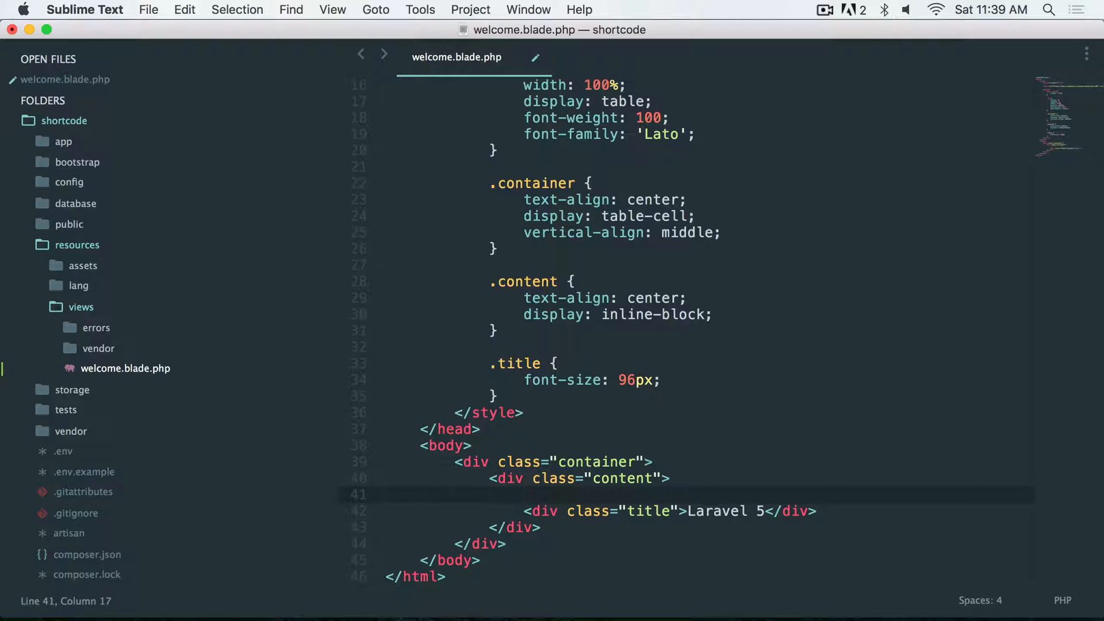
type("<!--")
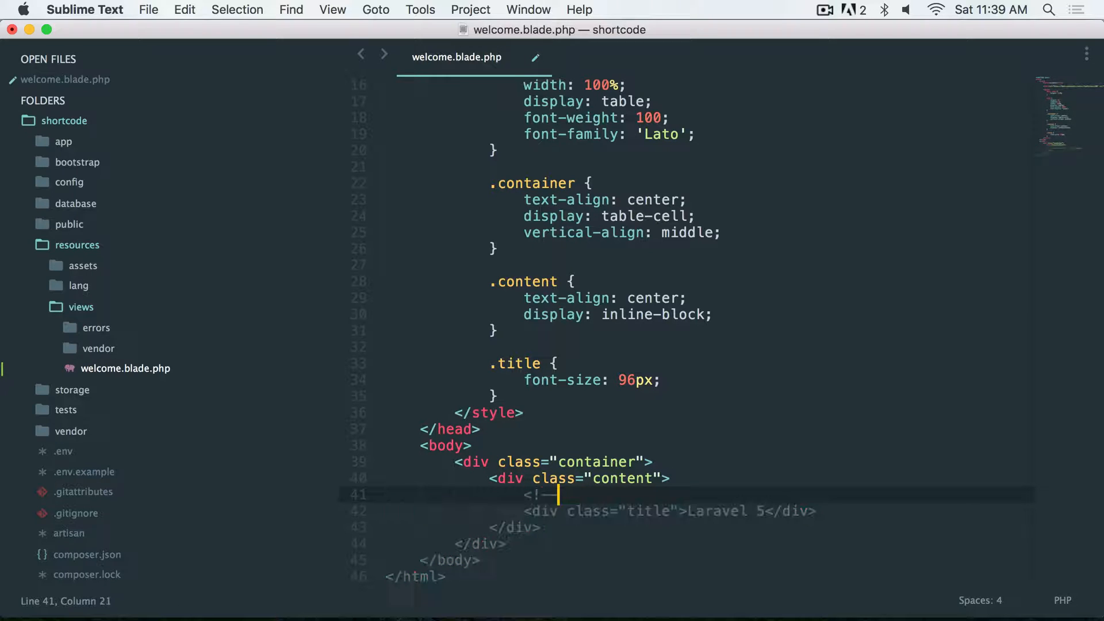
type("hell")
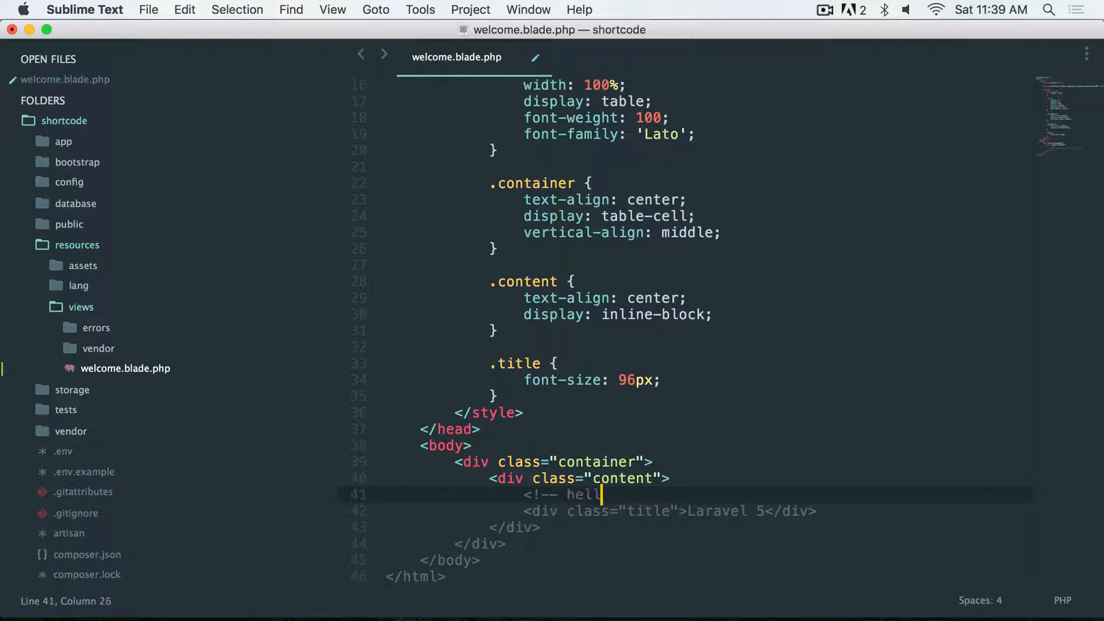
type("o -->")
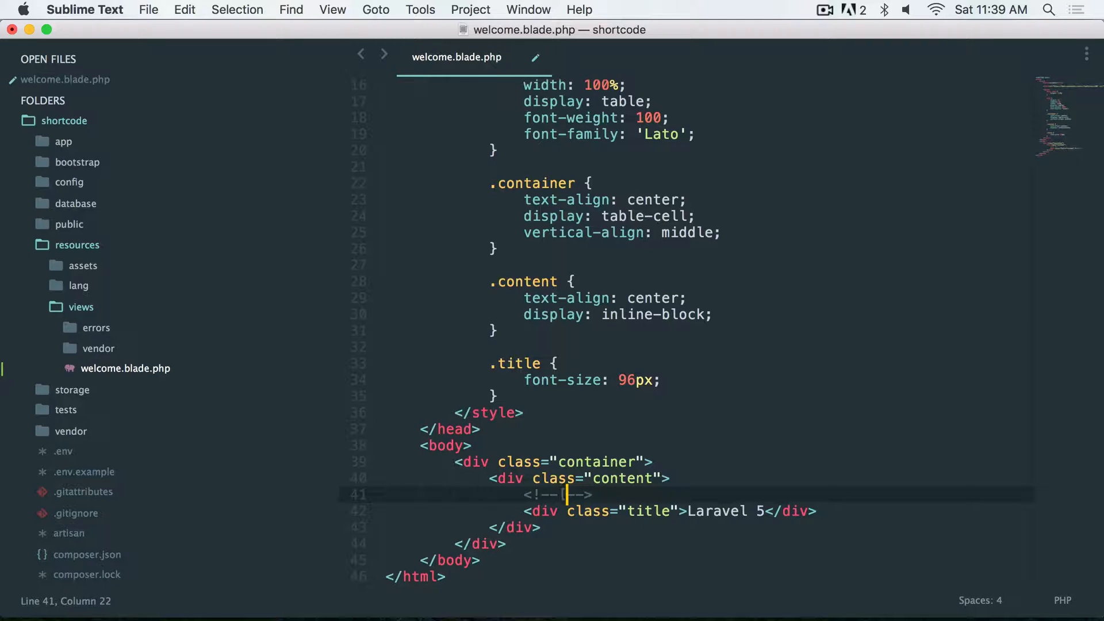
type("[shortcode_")
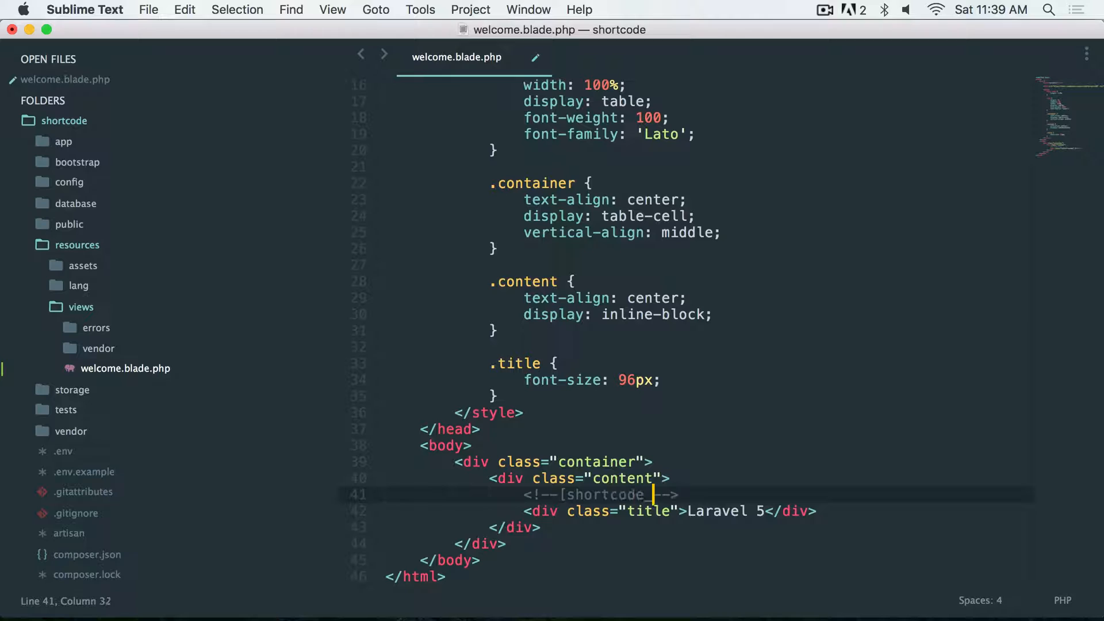
type("hello")
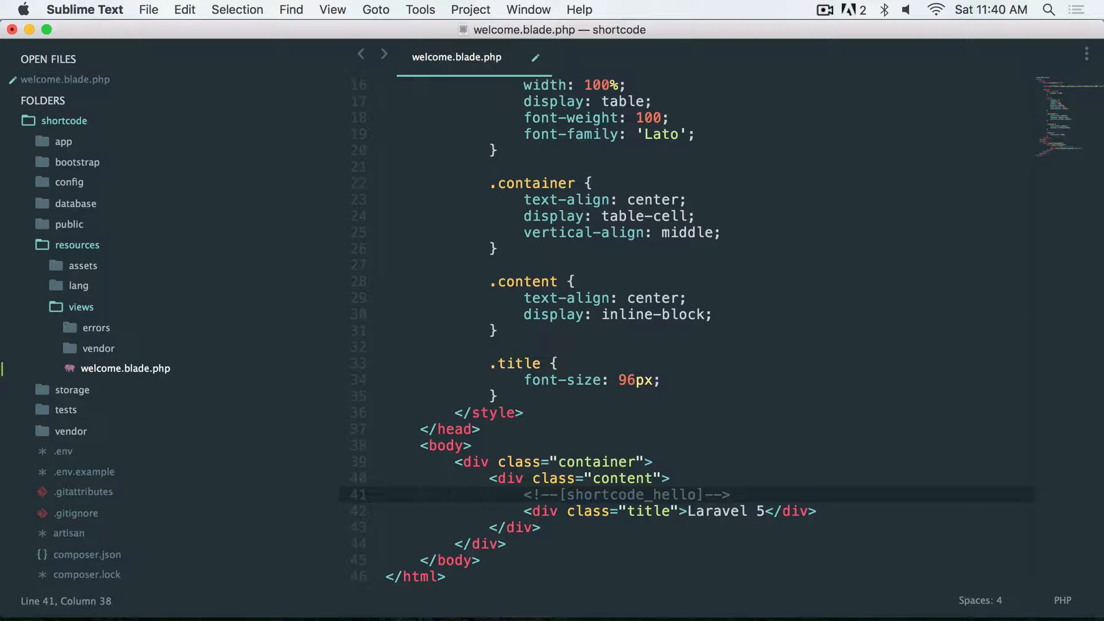
key("cmd+tab")
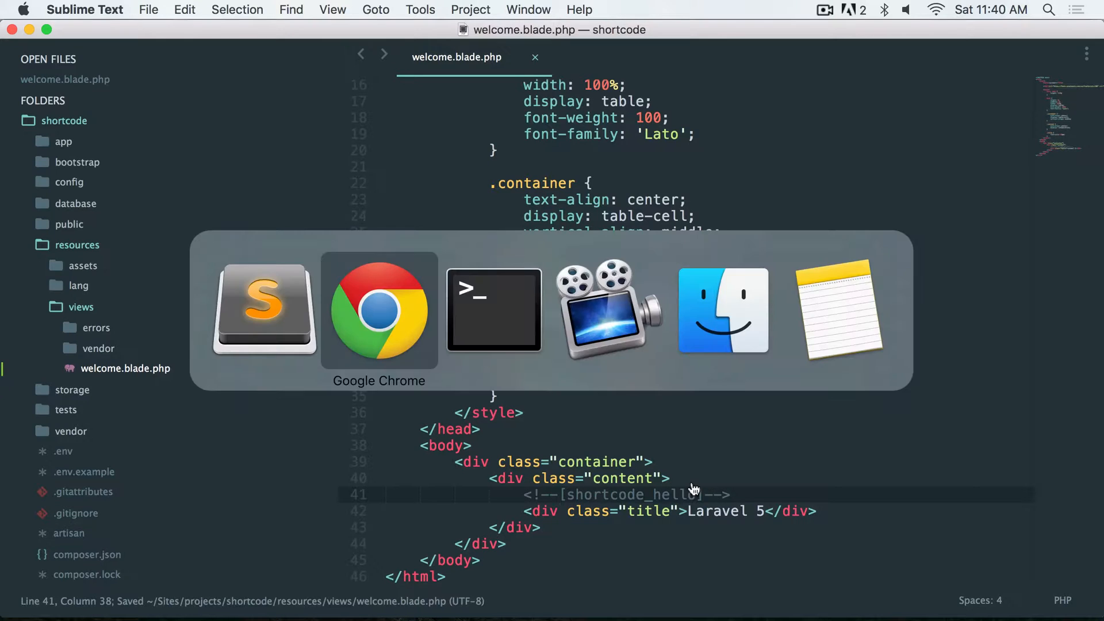
Run 'php artisan make:middleware HomeShortcodeMiddleware' in Terminal.
left_click(379, 310)
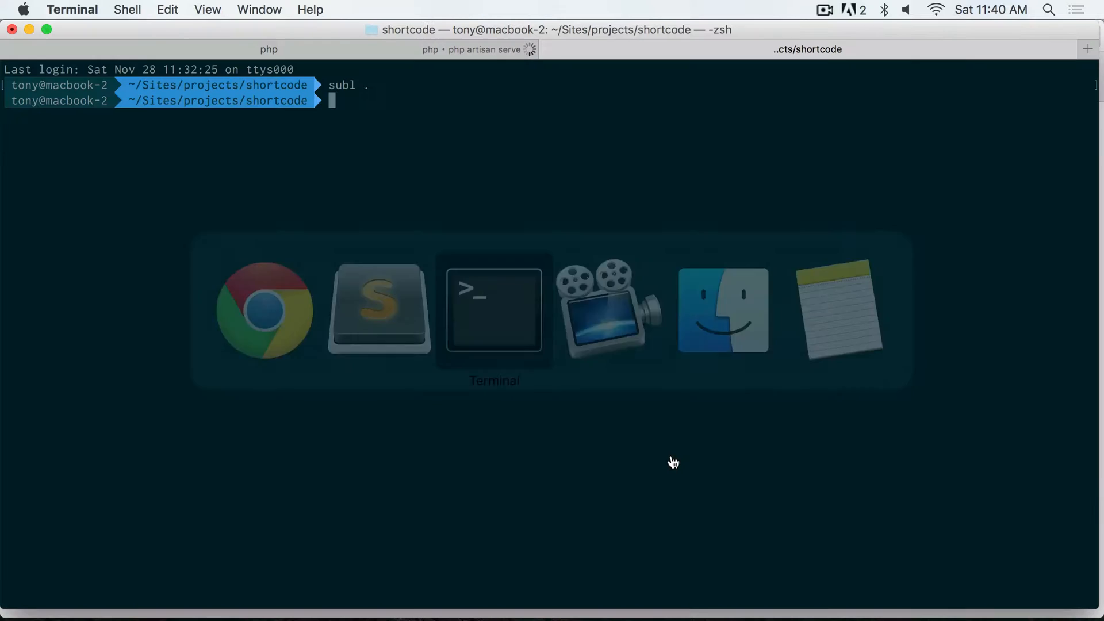
type("php arti")
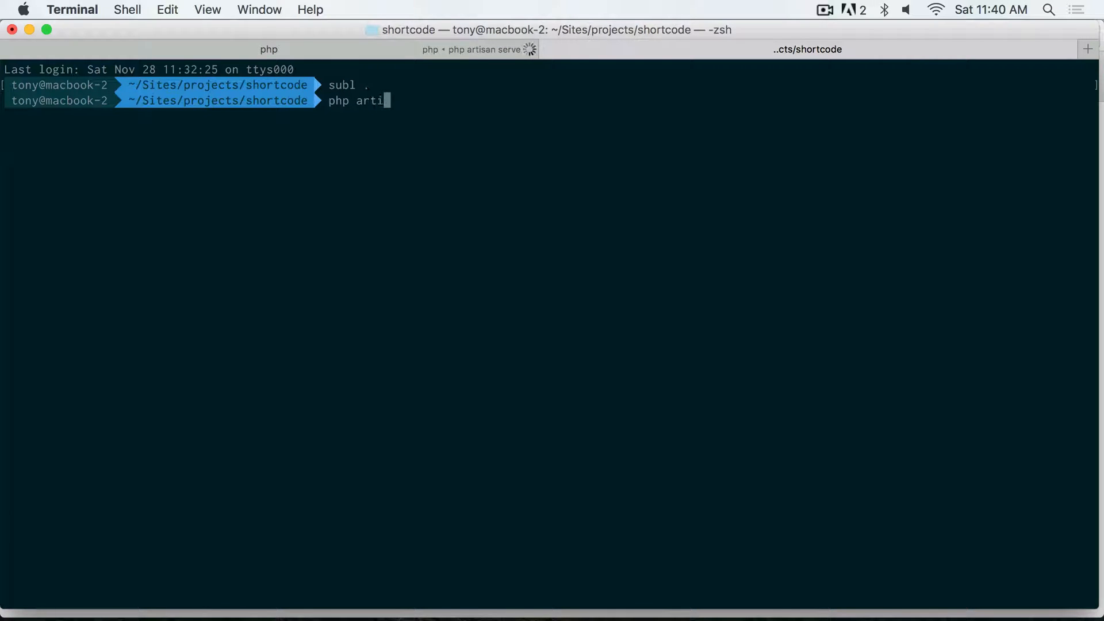
type("san make:mid")
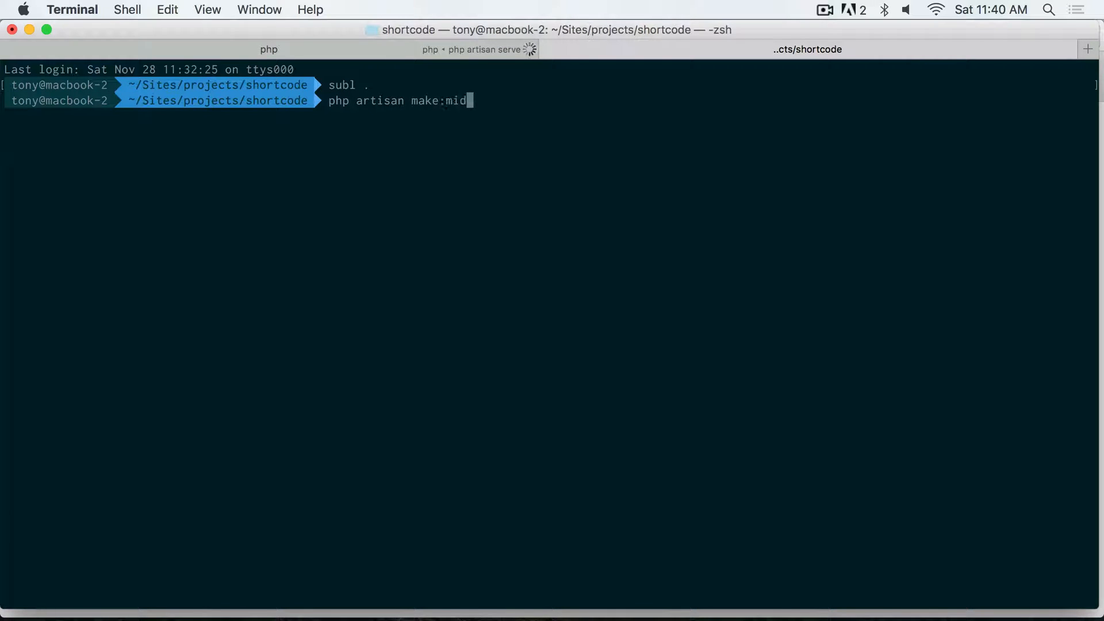
type("dleware")
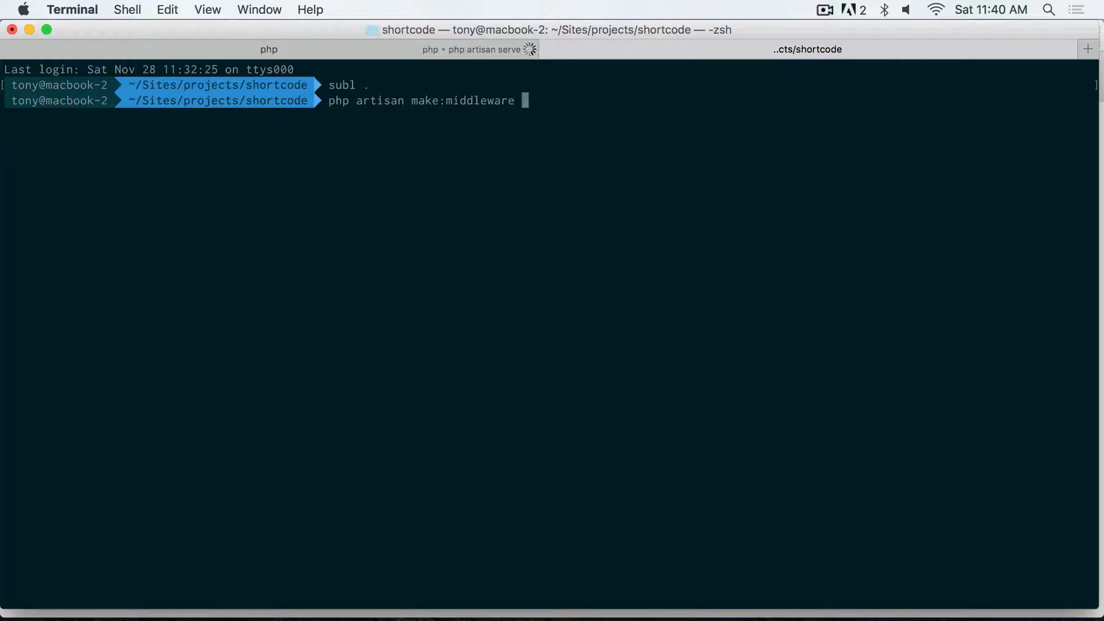
type("HomeSh")
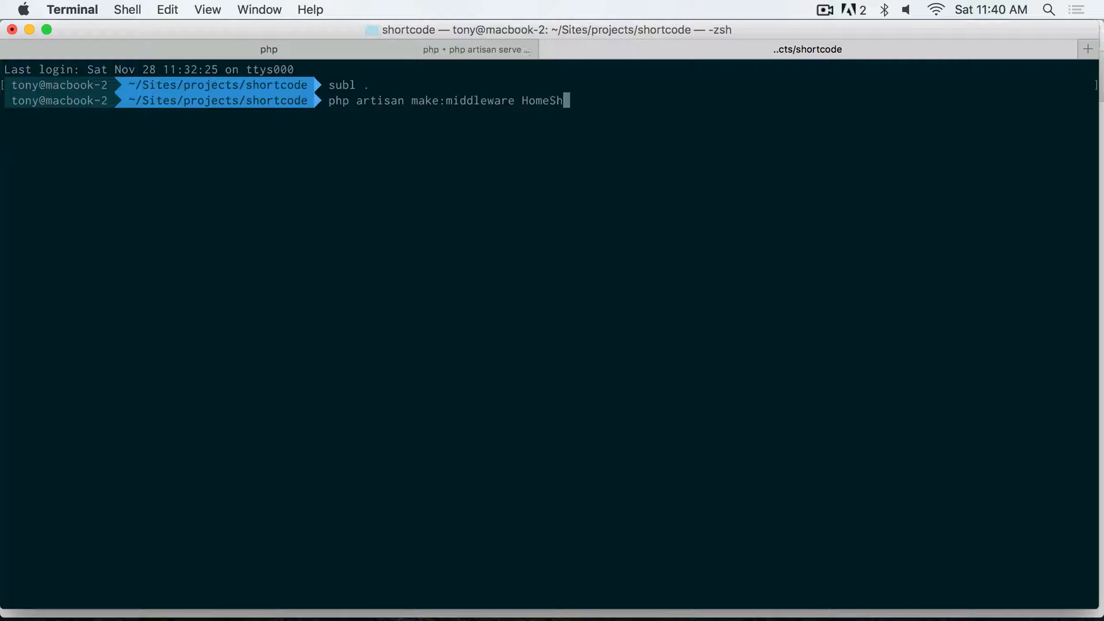
type("ortcodeMidd")
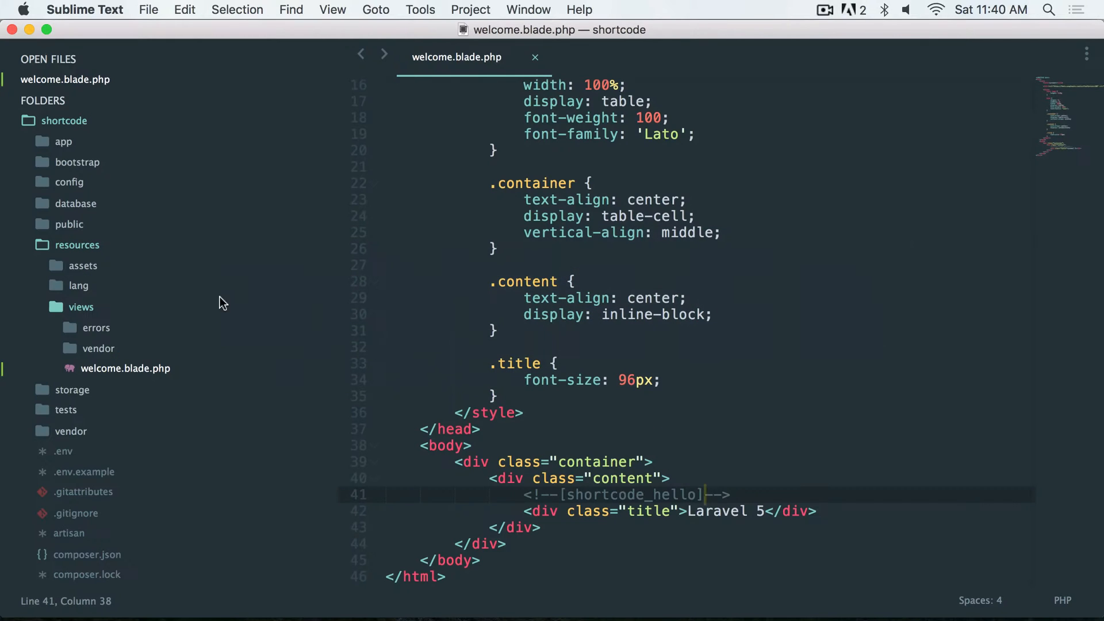
Expand app > Http > Middleware and open HomeShortcodeMiddleware.php at handle's return line.
left_click(64, 141)
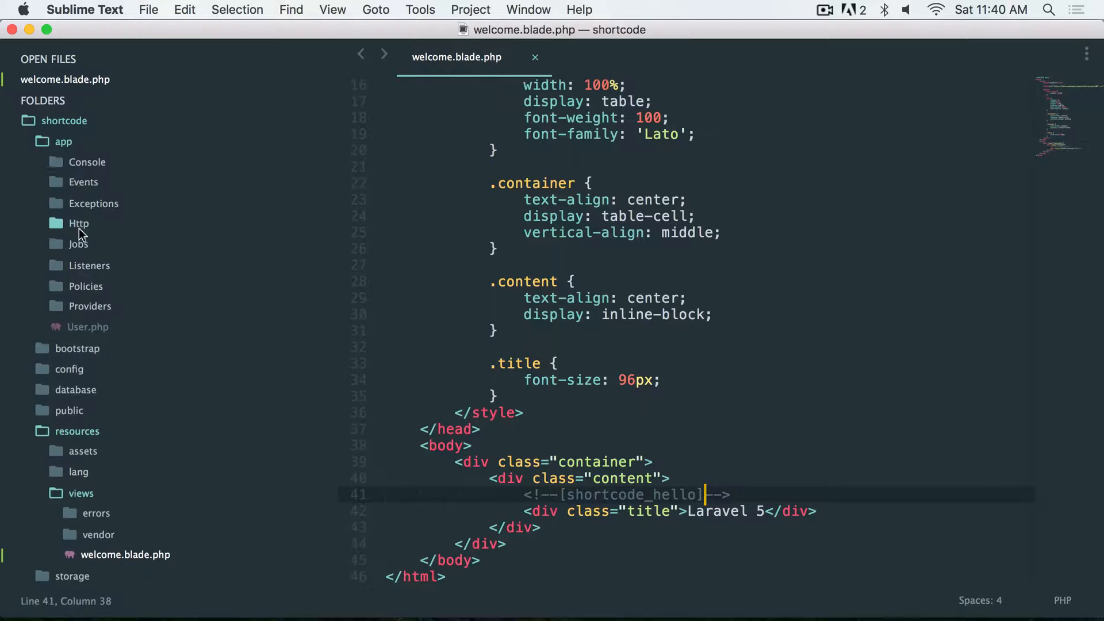
left_click(78, 223)
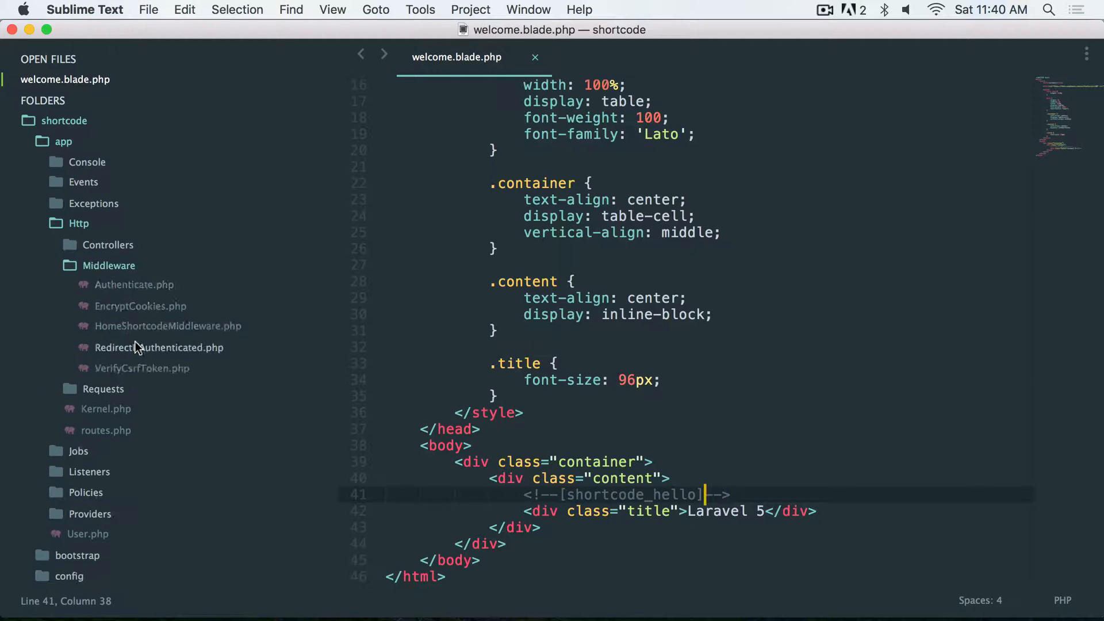
left_click(167, 326)
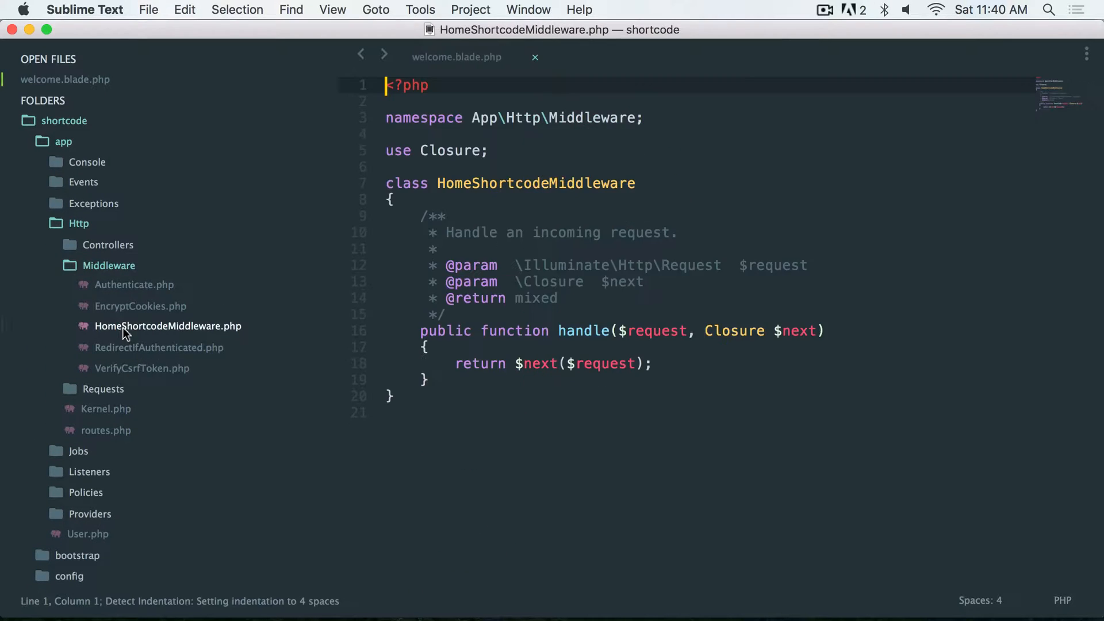
double_click(168, 325)
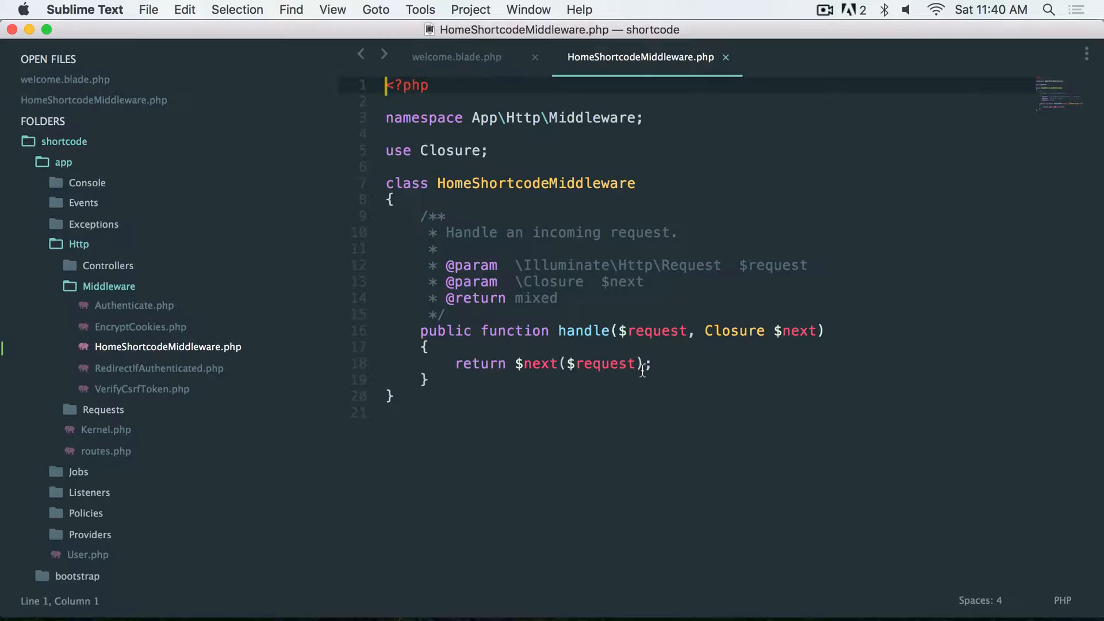
left_click(652, 363)
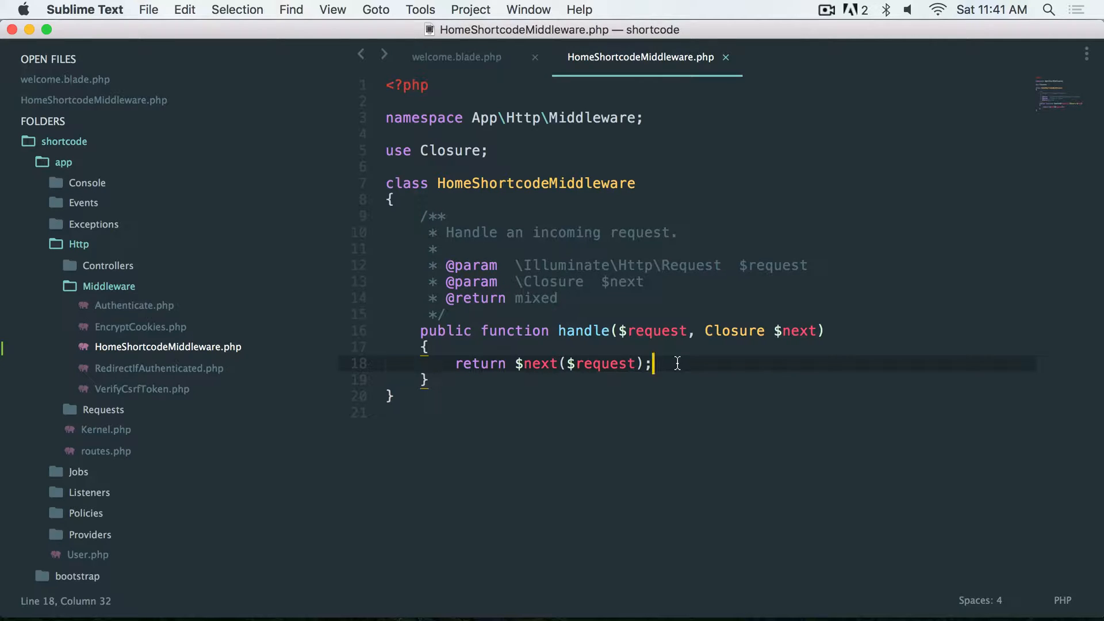
Add the if(!method_exists($response, 'content')) early return and begin the $content assignment.
left_click(495, 364)
type("$")
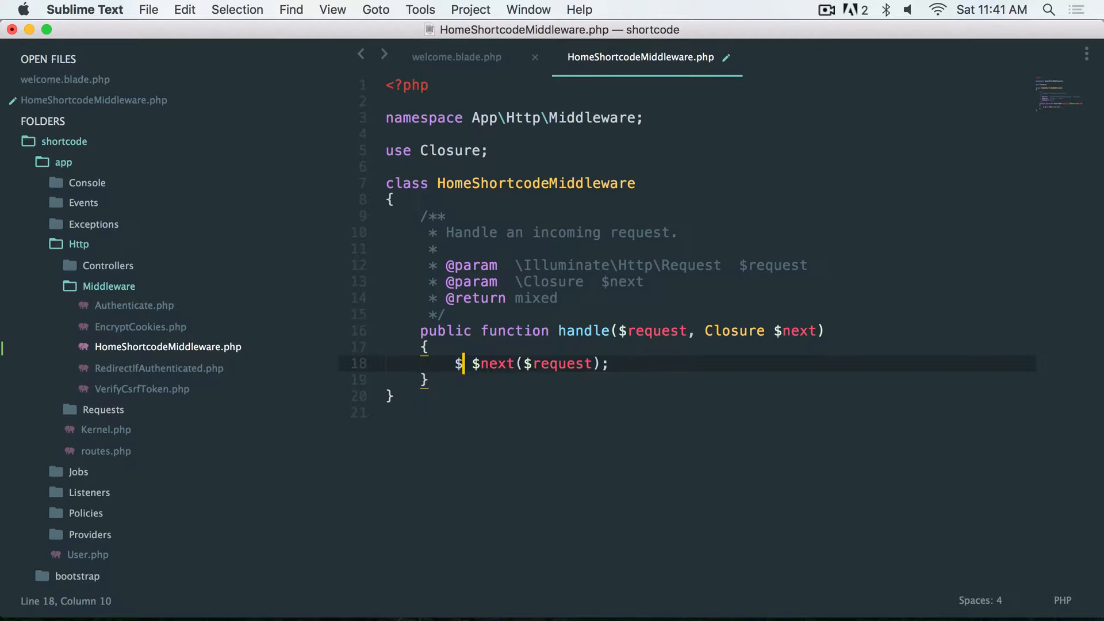
type("response =")
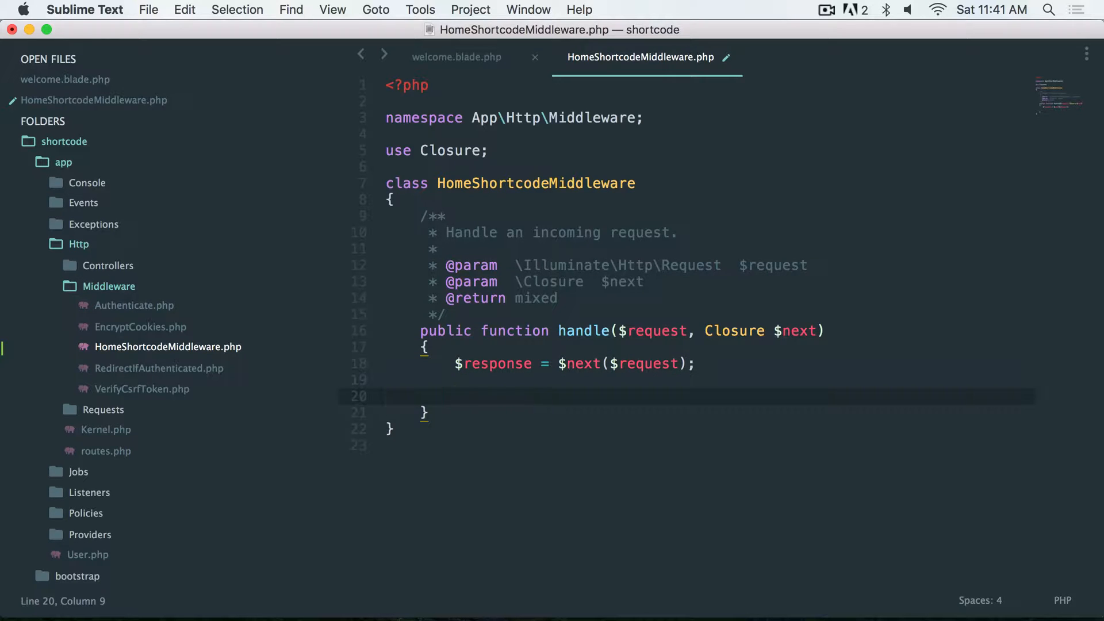
type("if")
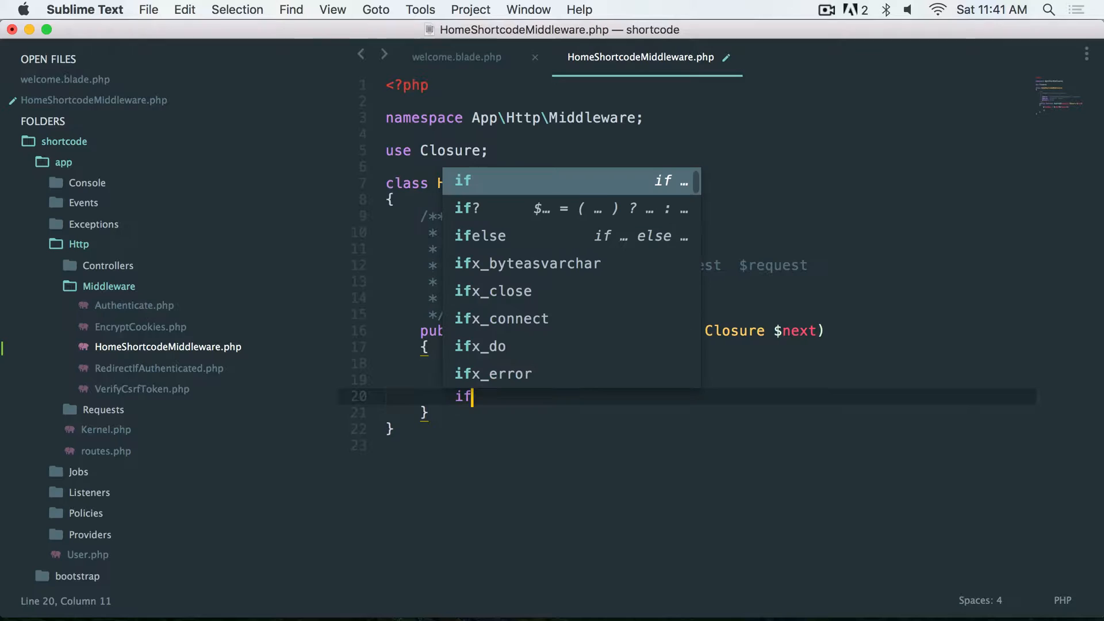
type("(!m")
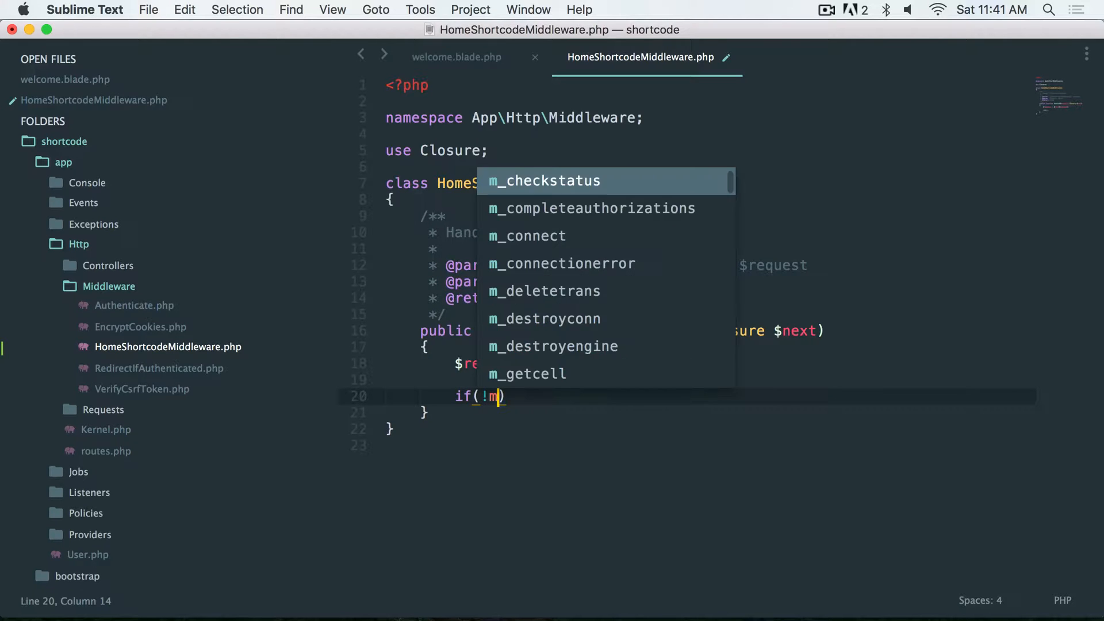
type("ethod_exists(")
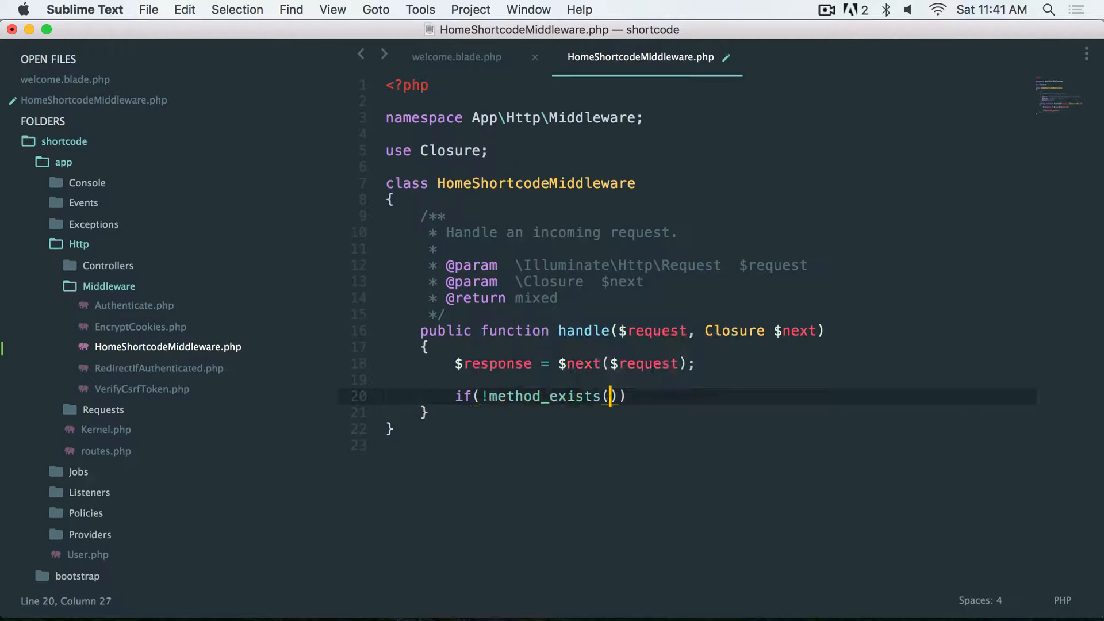
type("$response, 'content")
type("return $")
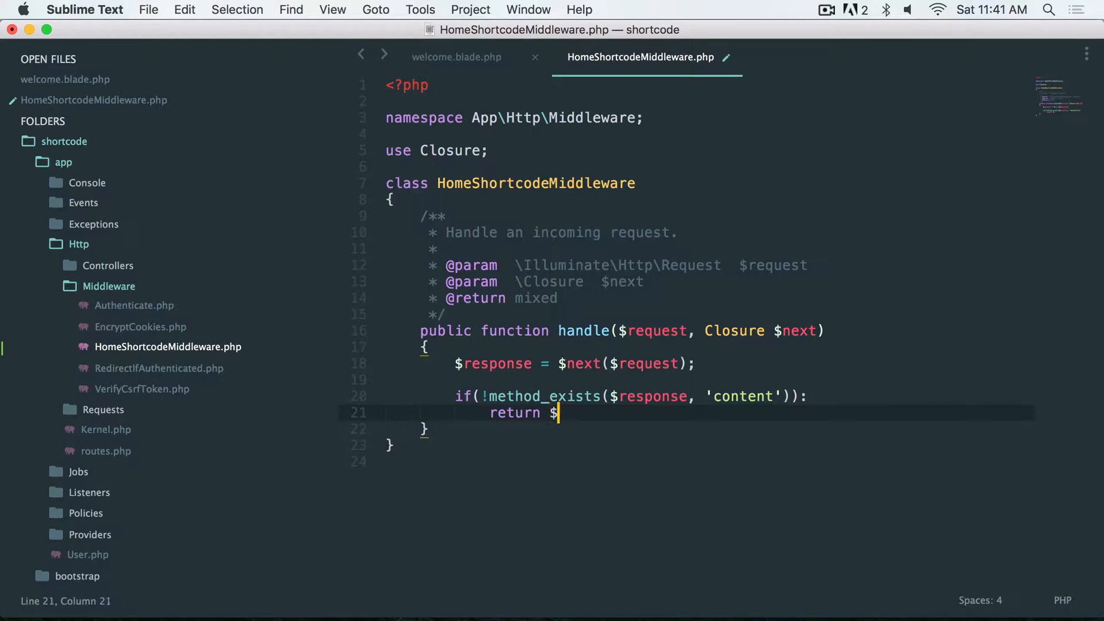
type("response")
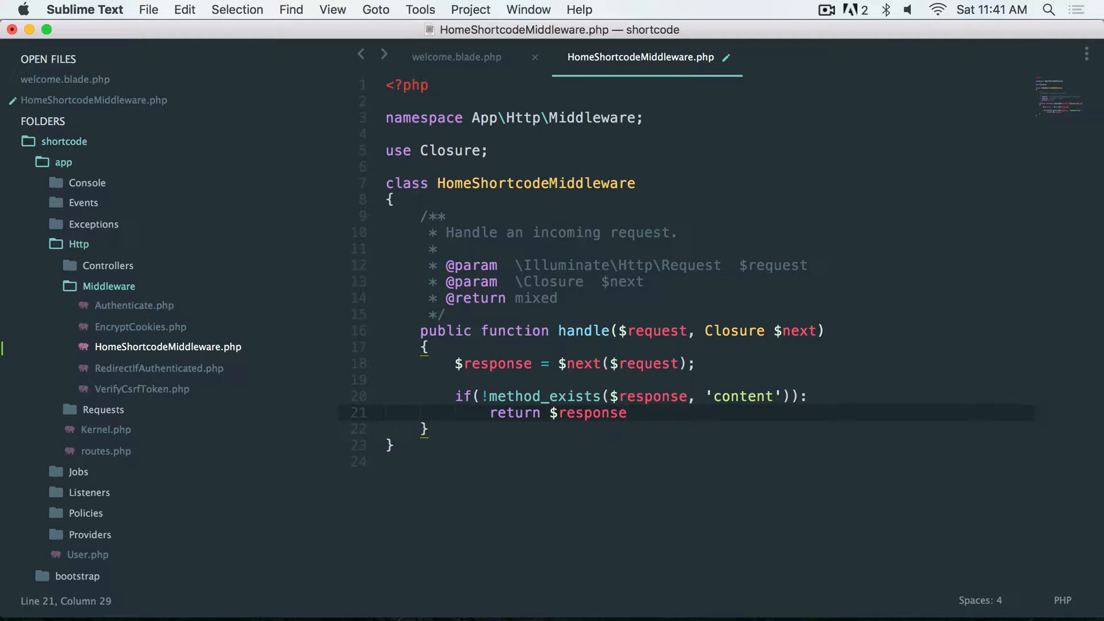
type(";")
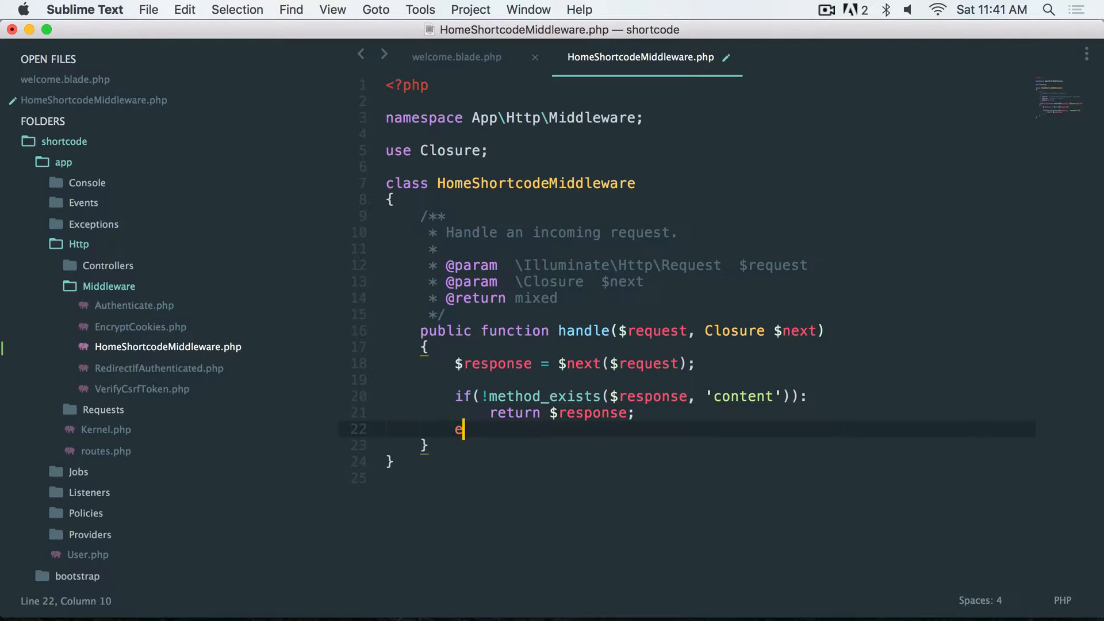
type("ndif;")
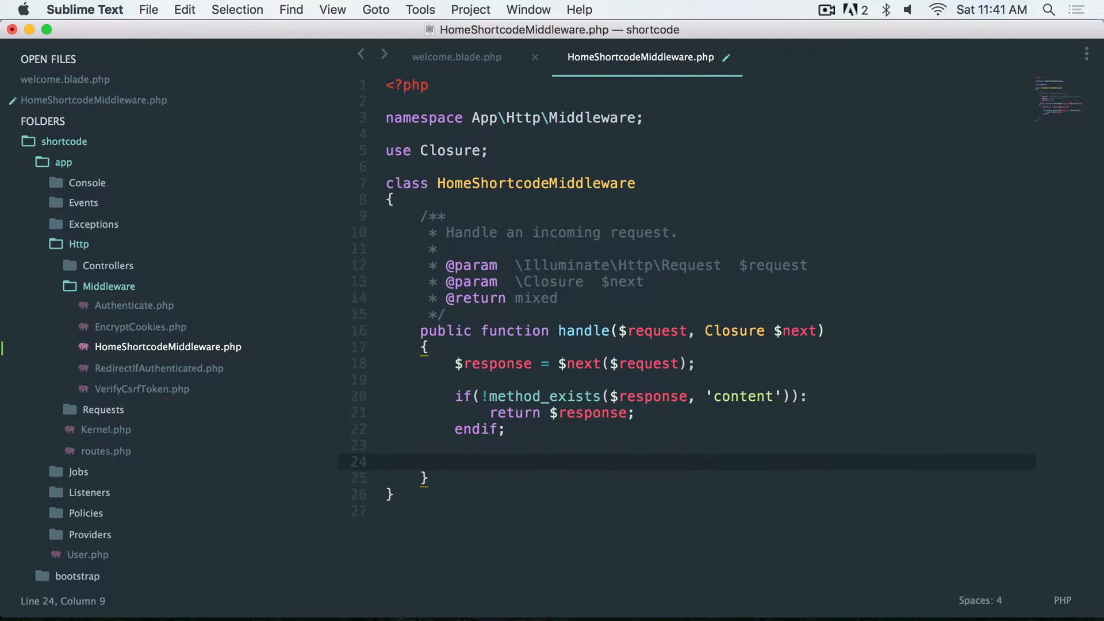
type("$content = str_replace(")
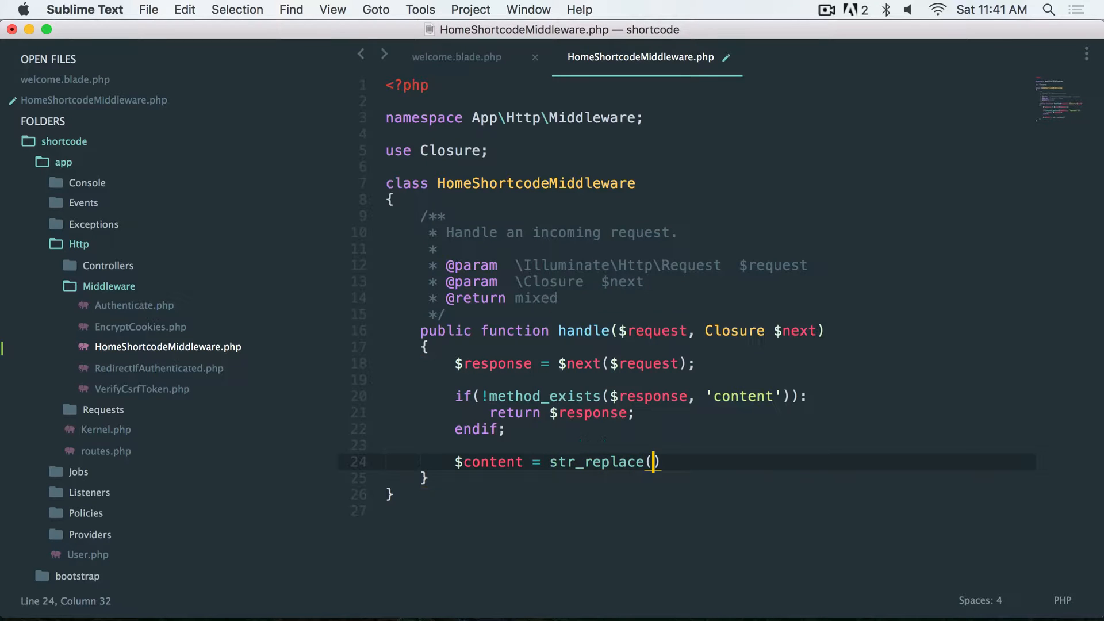
Finish str_replace, swapping the copied <!--[shortcode_hello]--> for 'Hello There' in $response->content().
type("''")
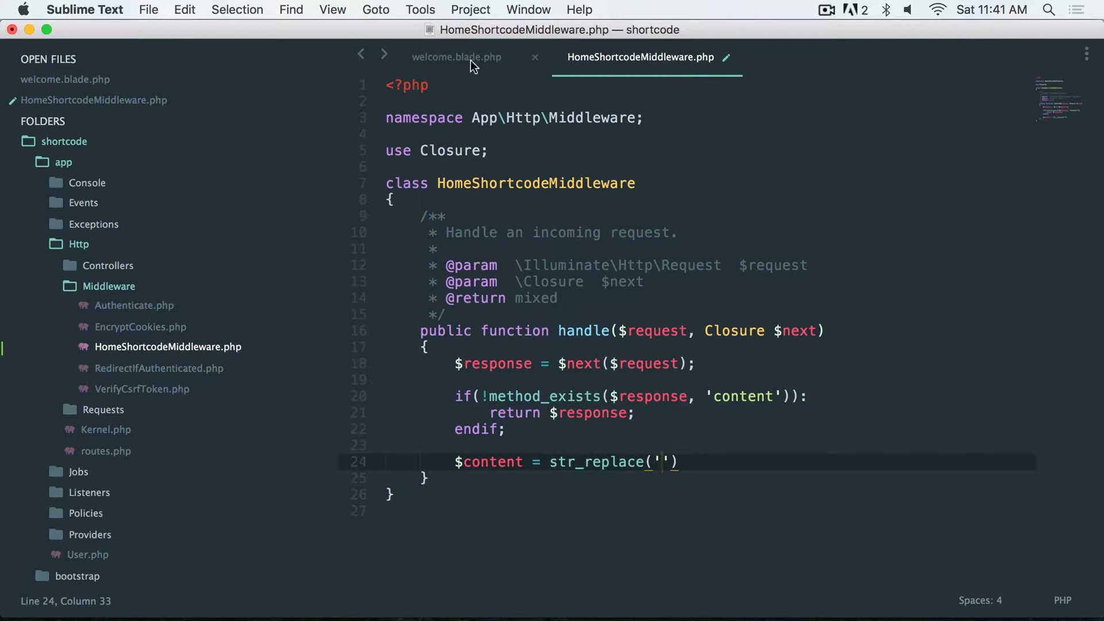
left_click(456, 57)
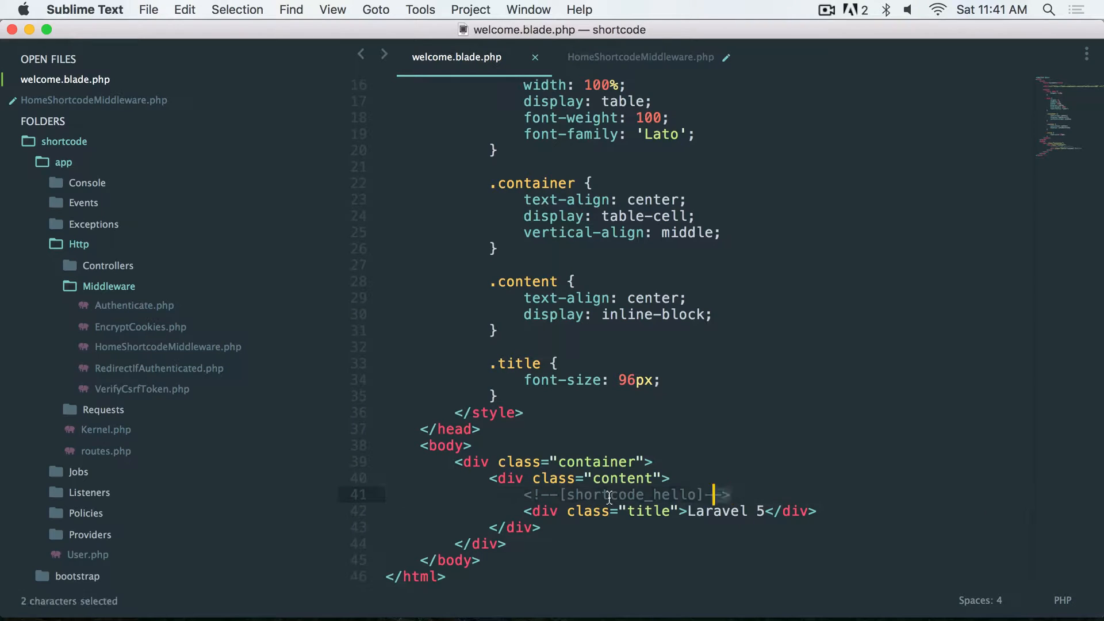
left_click(637, 57)
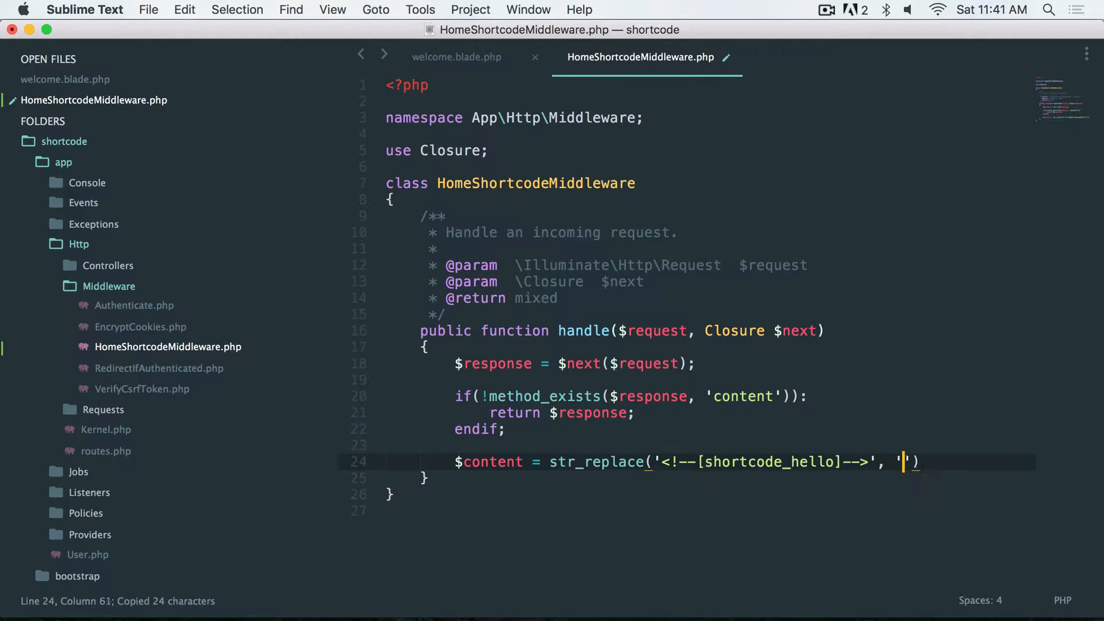
type("Hello There")
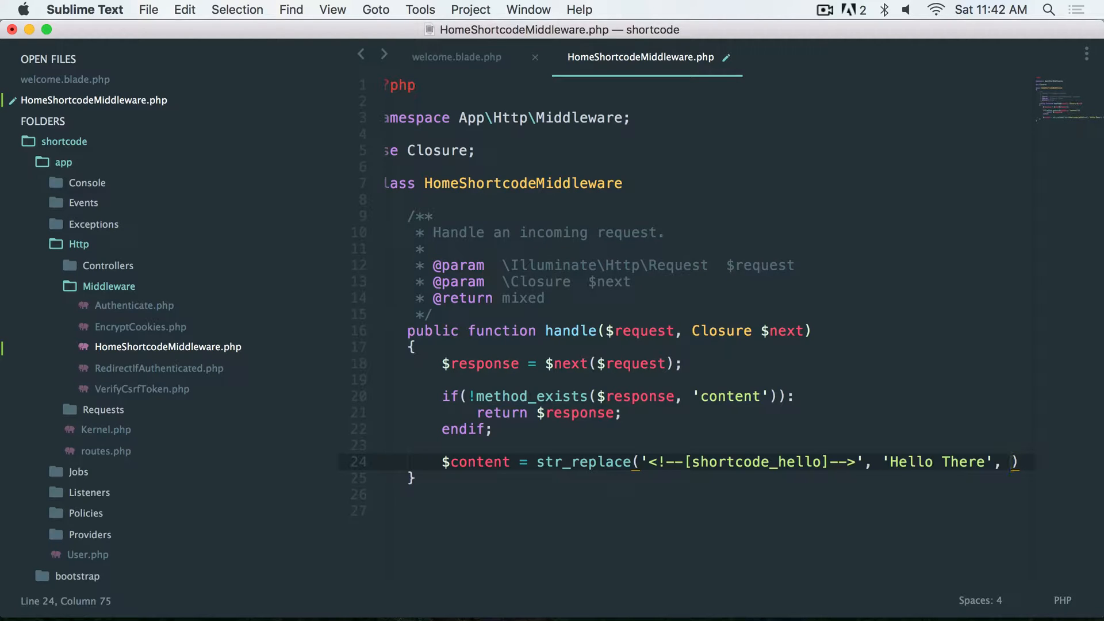
type("$")
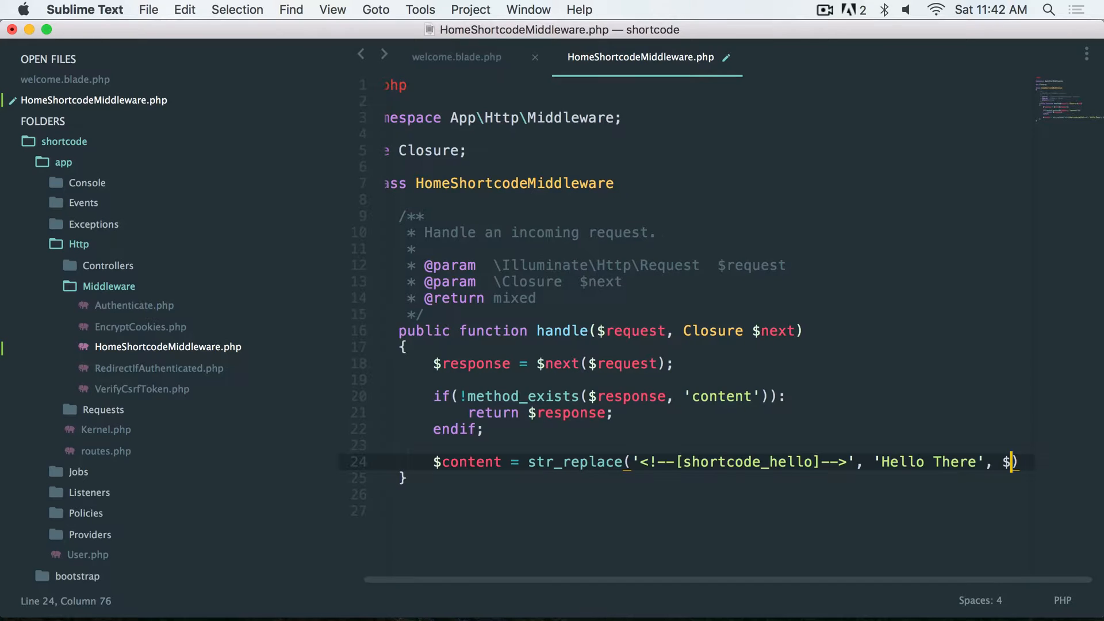
type("$response->")
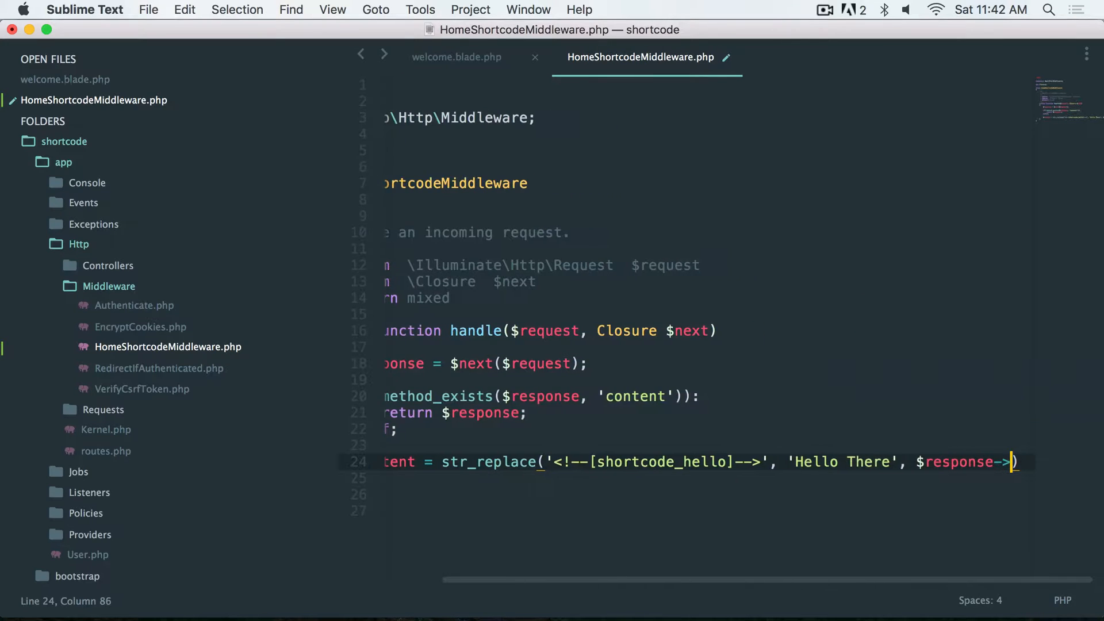
type("content());")
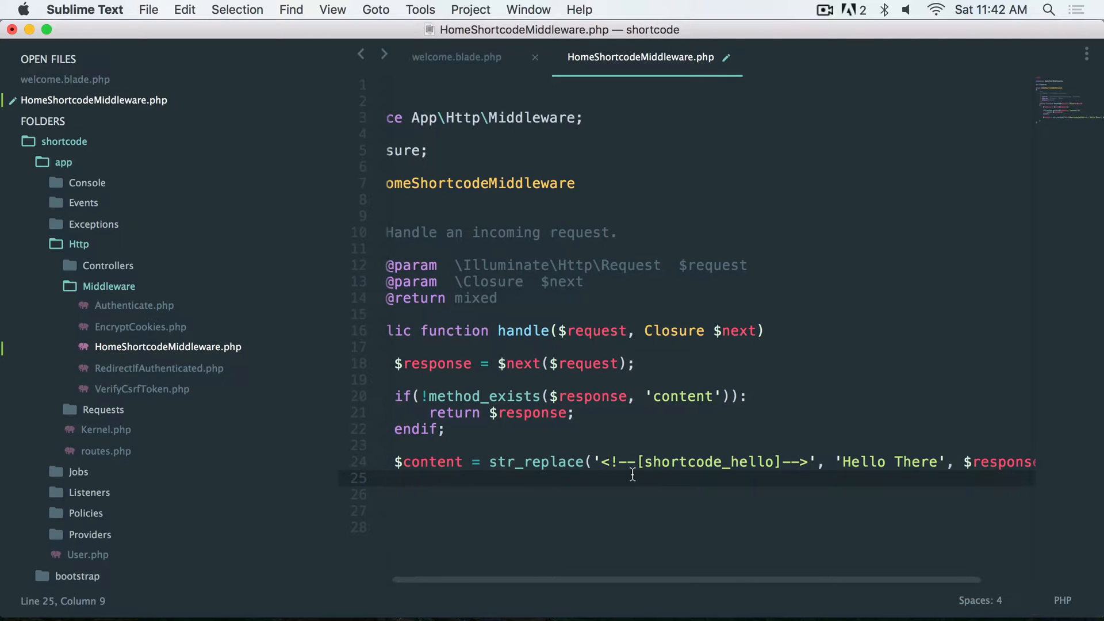
Add $response->setContent($content) and return $response, then save the middleware.
type("$resp")
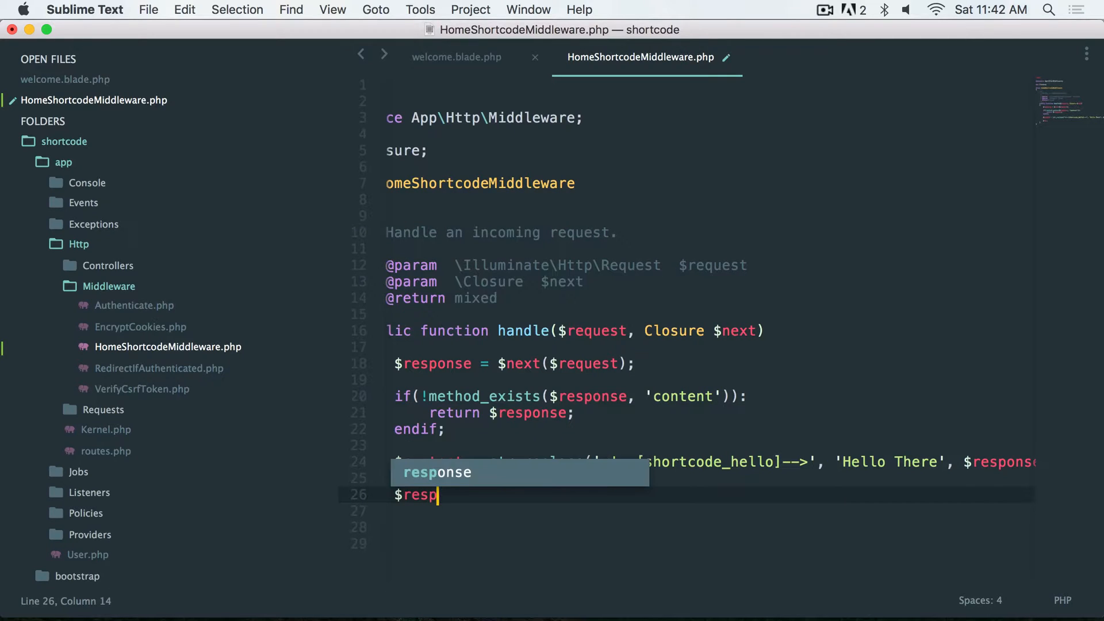
type("onse->setContent()")
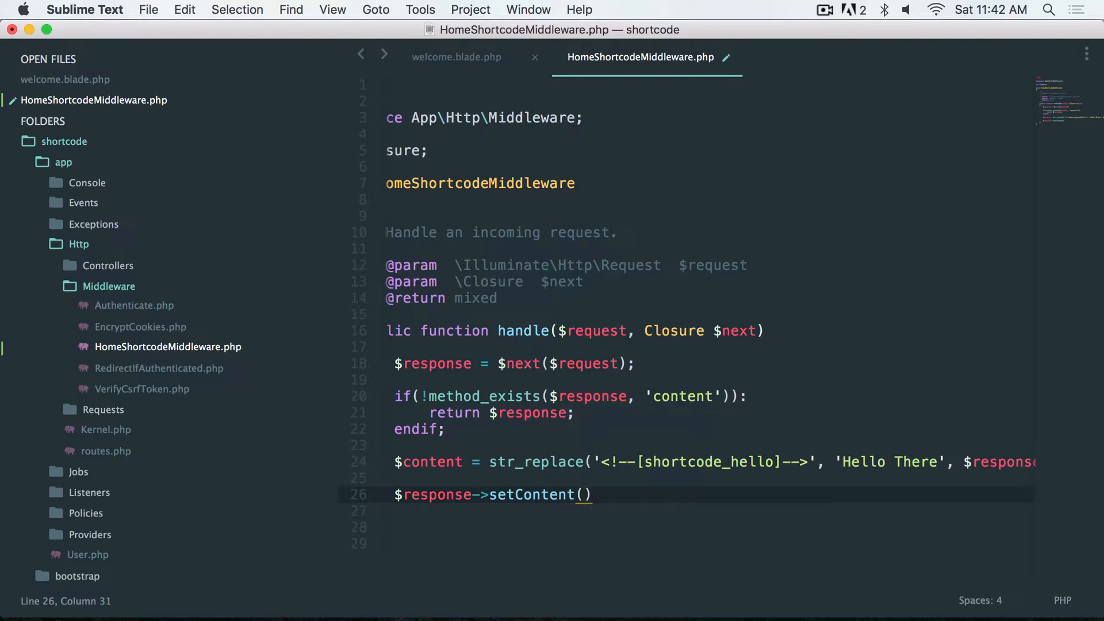
type("$cont")
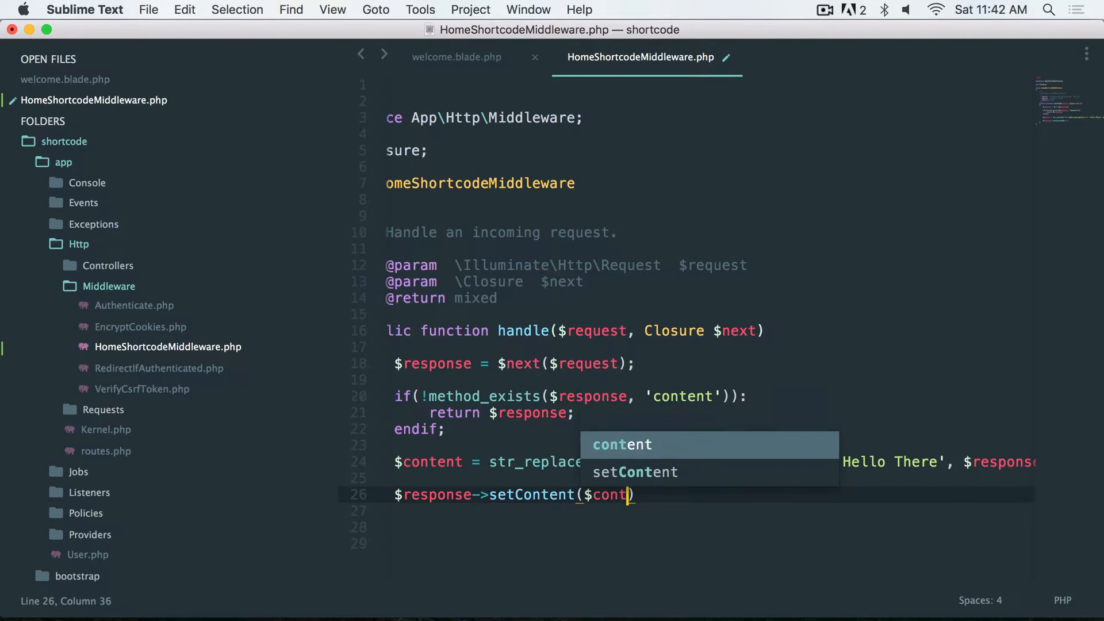
type("ret")
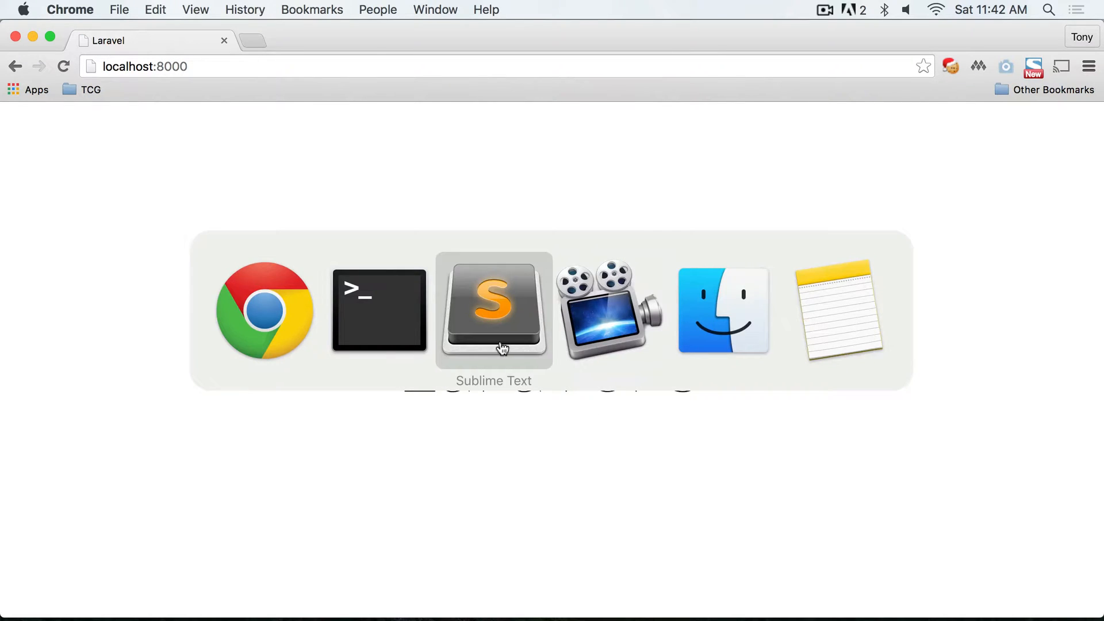
left_click(494, 311)
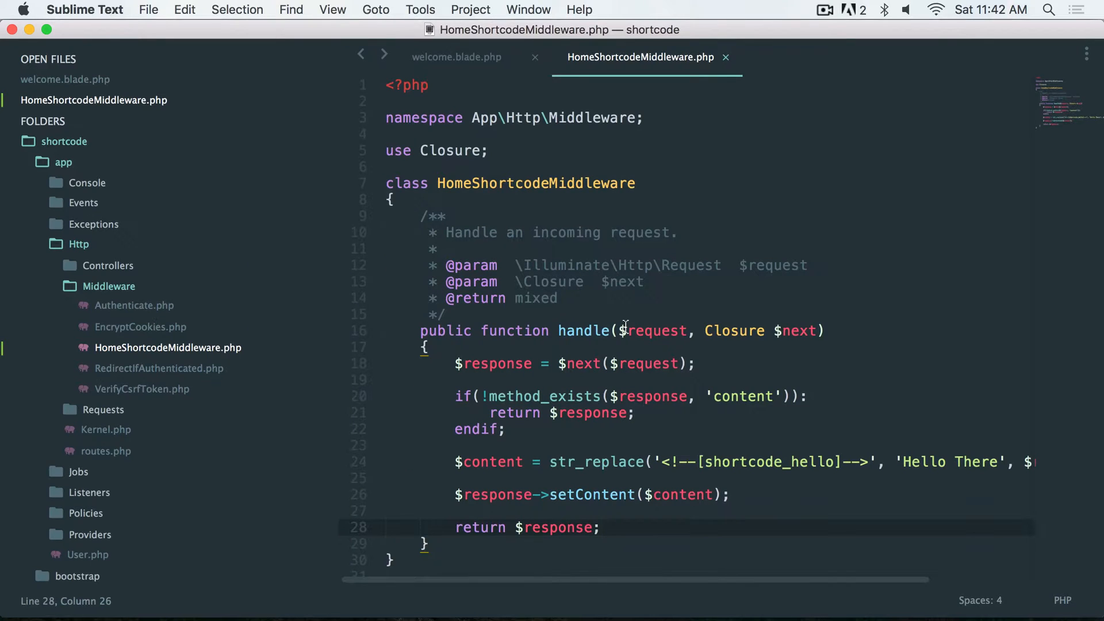
mouse_move(138, 443)
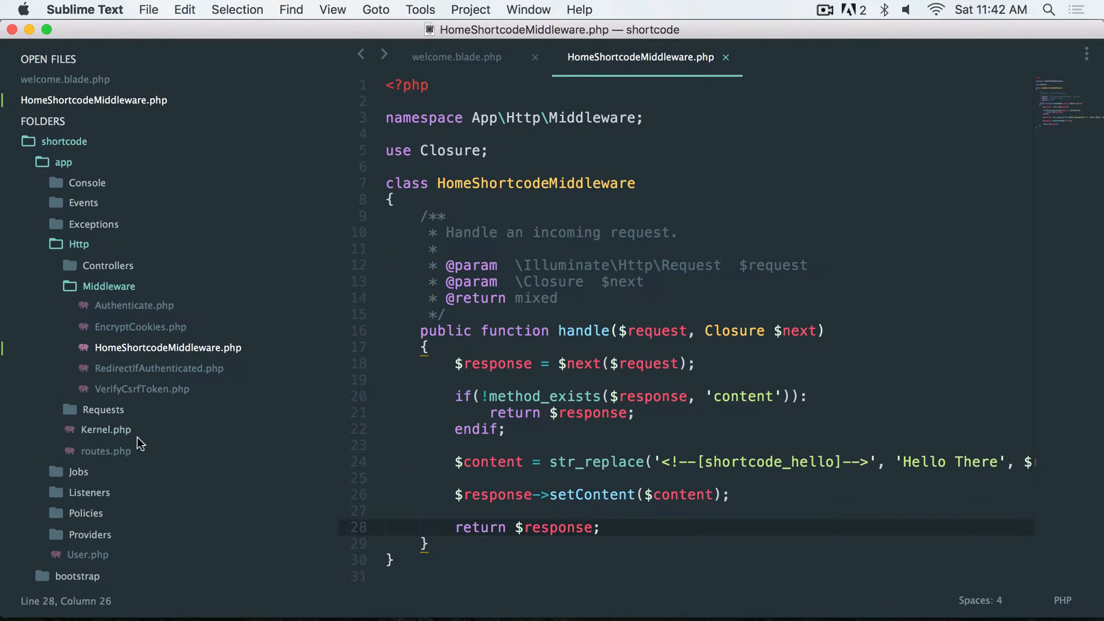
mouse_move(97, 342)
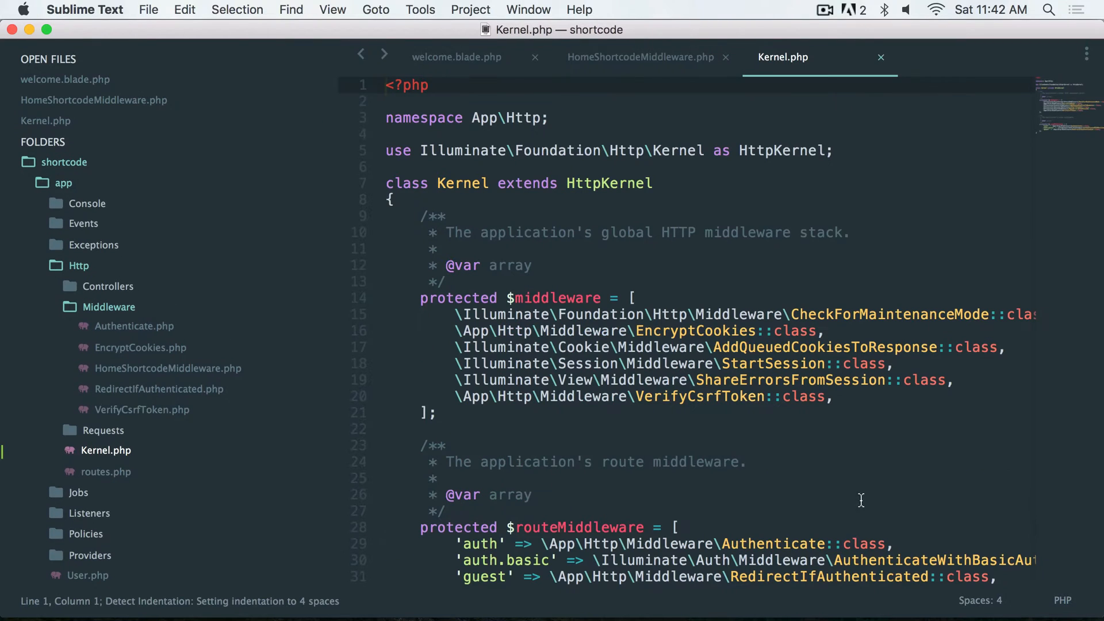
Duplicate the VerifyCsrfToken entry in Kernel.php and rename it to HomeShortcodeMiddleware::class.
triple_click(633, 396)
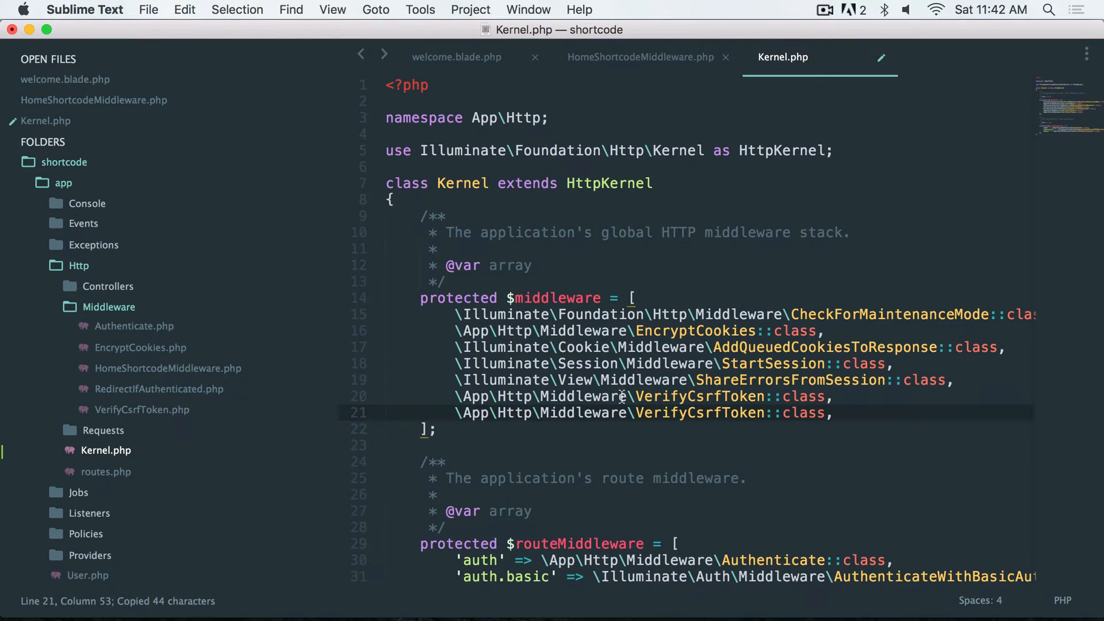
double_click(700, 413)
type("HomeShortcod")
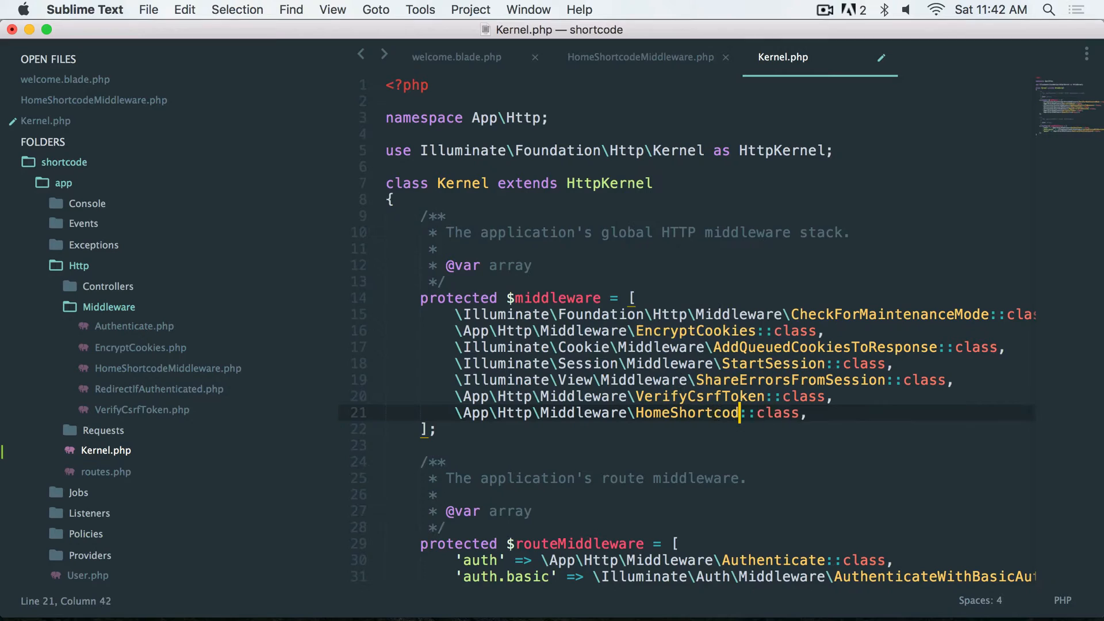
type("eMiddleware")
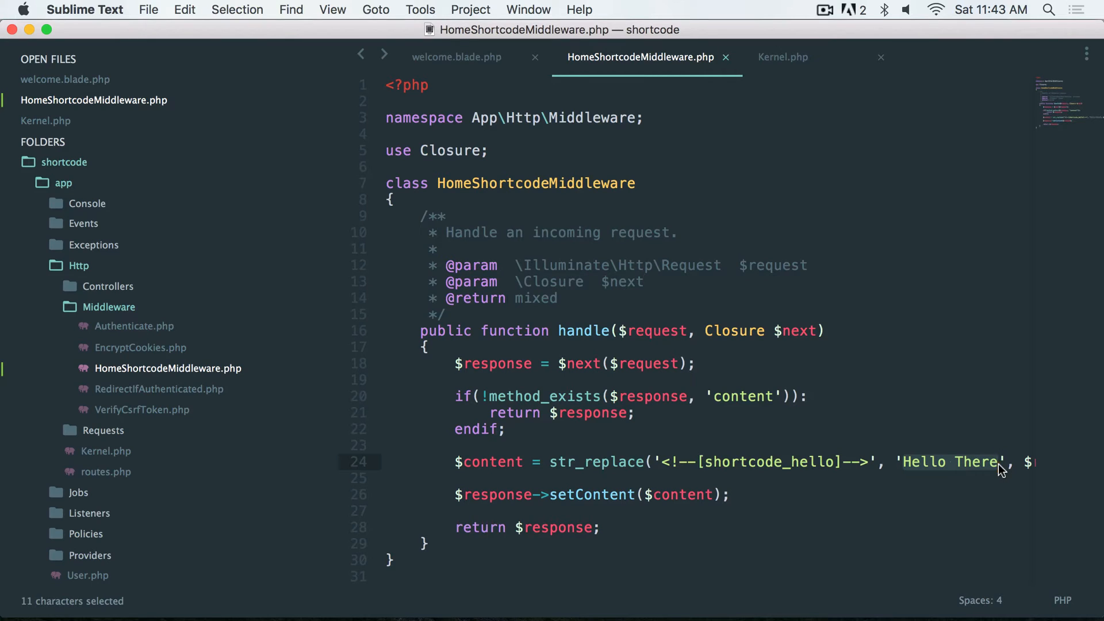
mouse_move(870, 463)
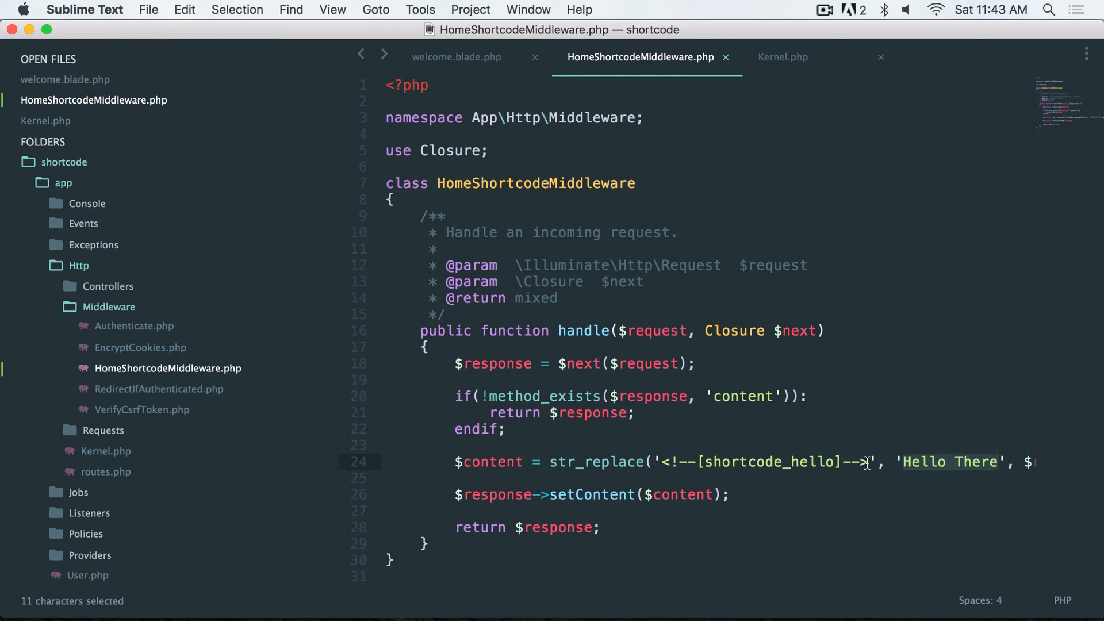